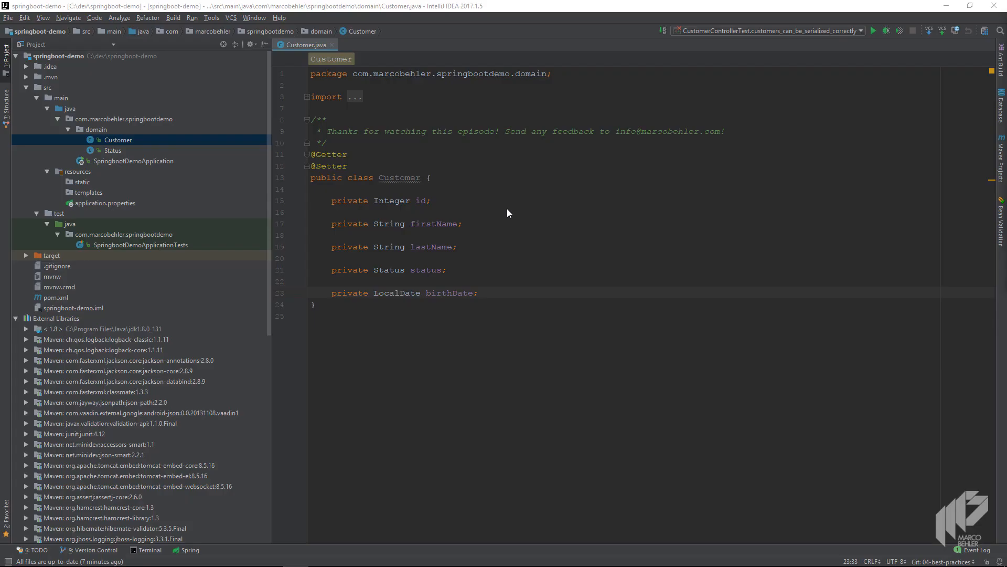
Step: Start a new Java class on the base package named controller.CustomerController
{"action": "left_click", "coordinate": [507, 209]}
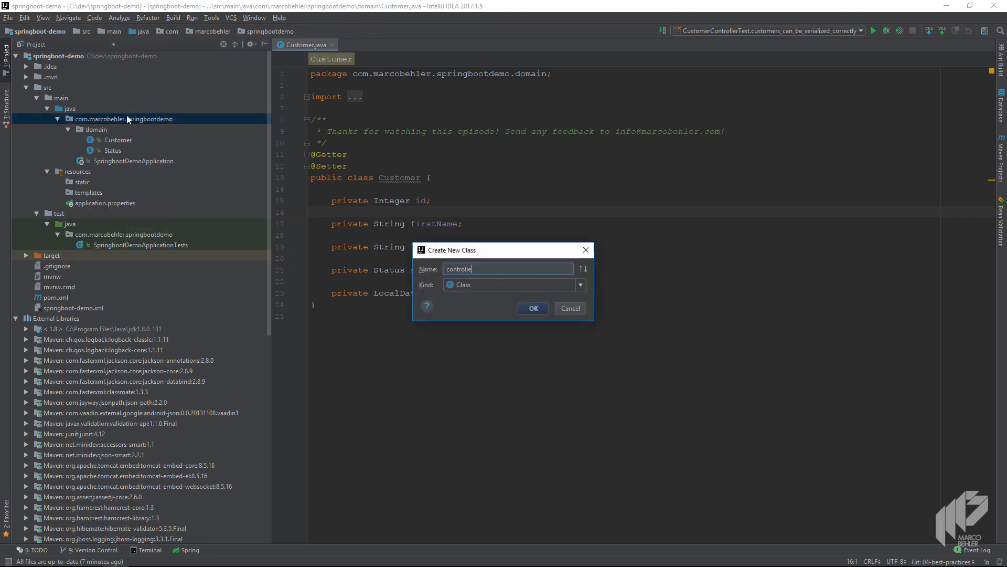
{"action": "type", "text": "r.CustomerControl"}
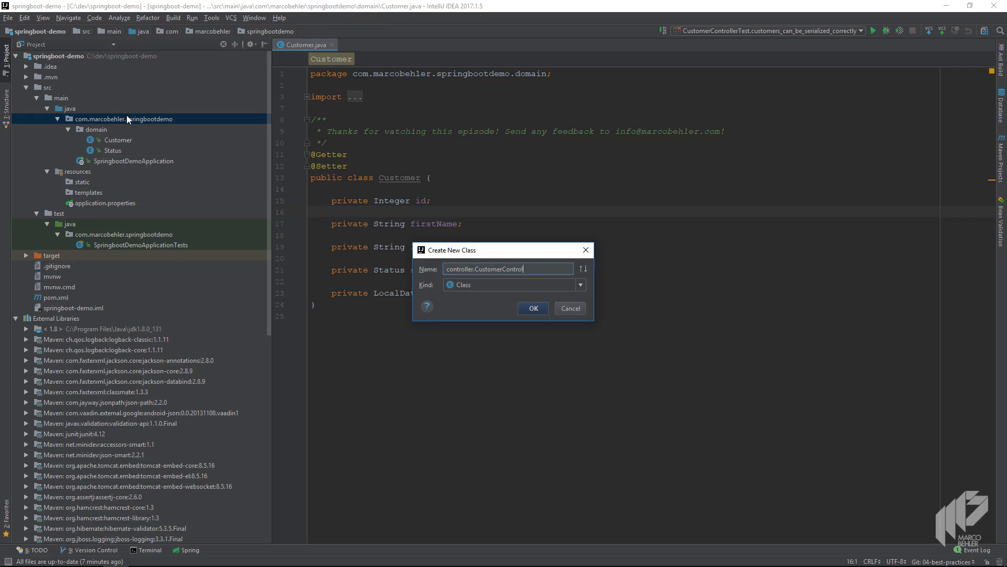
{"action": "left_click", "coordinate": [532, 308]}
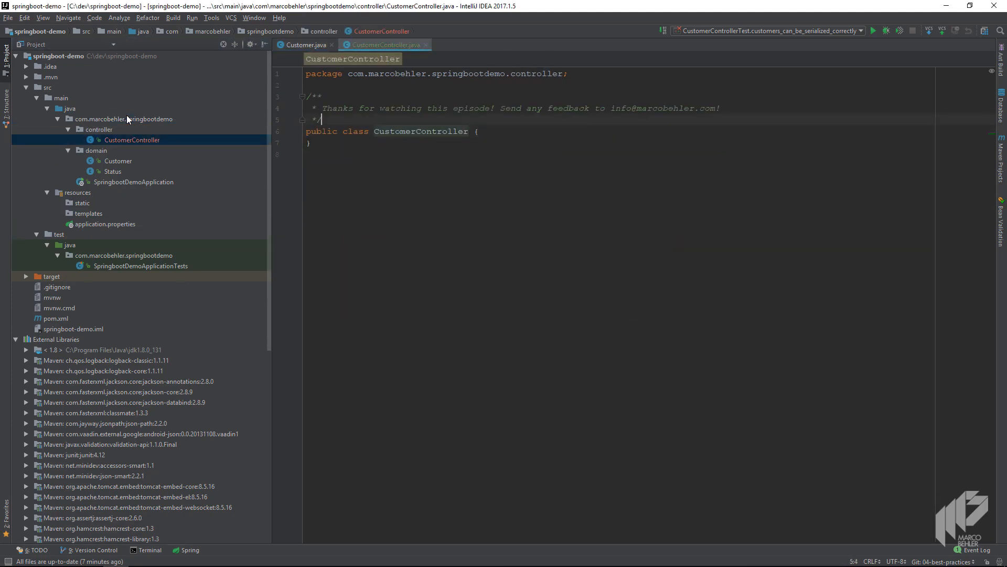
{"action": "type", "text": "@Re"}
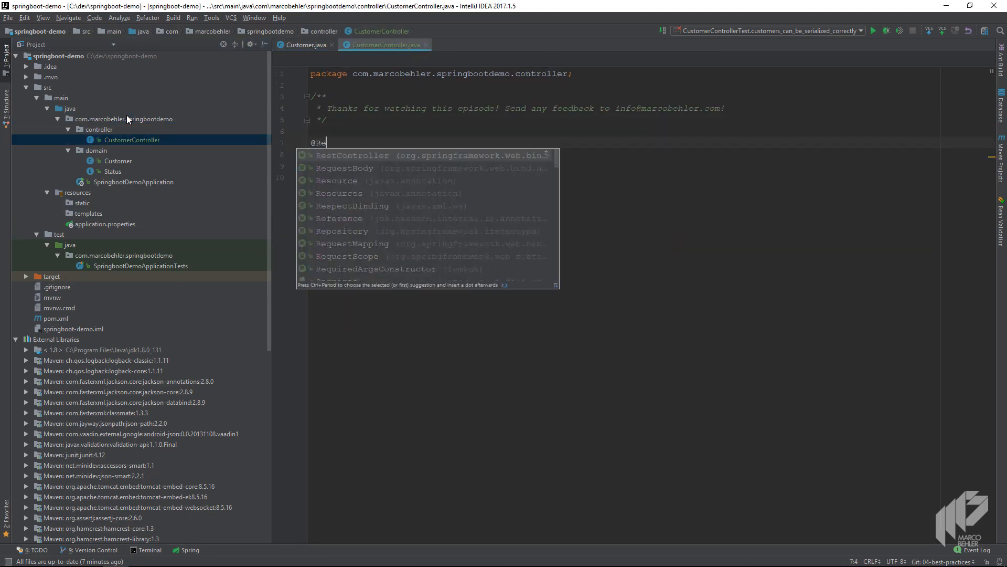
{"action": "left_click", "coordinate": [352, 156]}
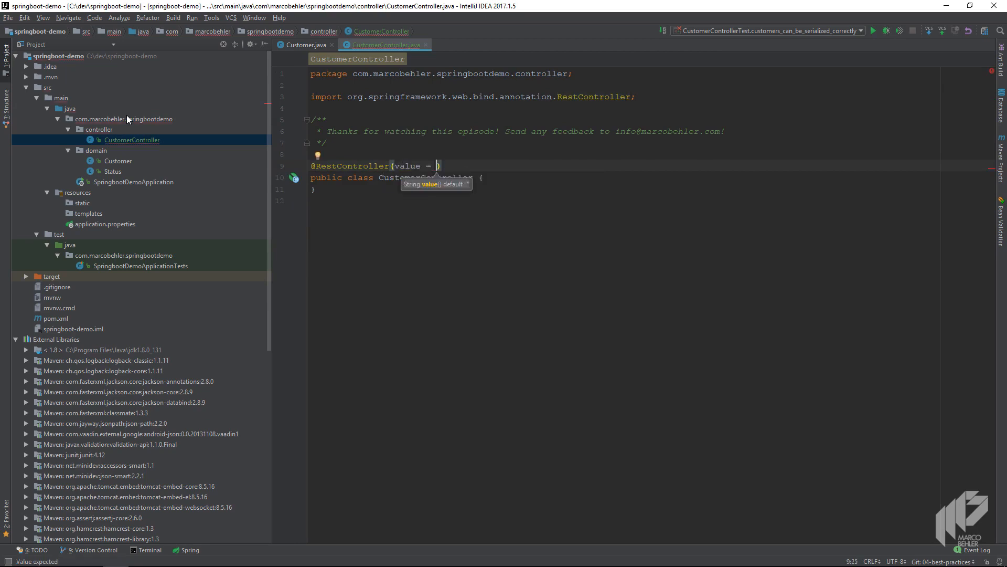
Step: Map the controller to "/customers" and add a "// the url! http:/" comment
{"action": "type", "text": "\"/\""}
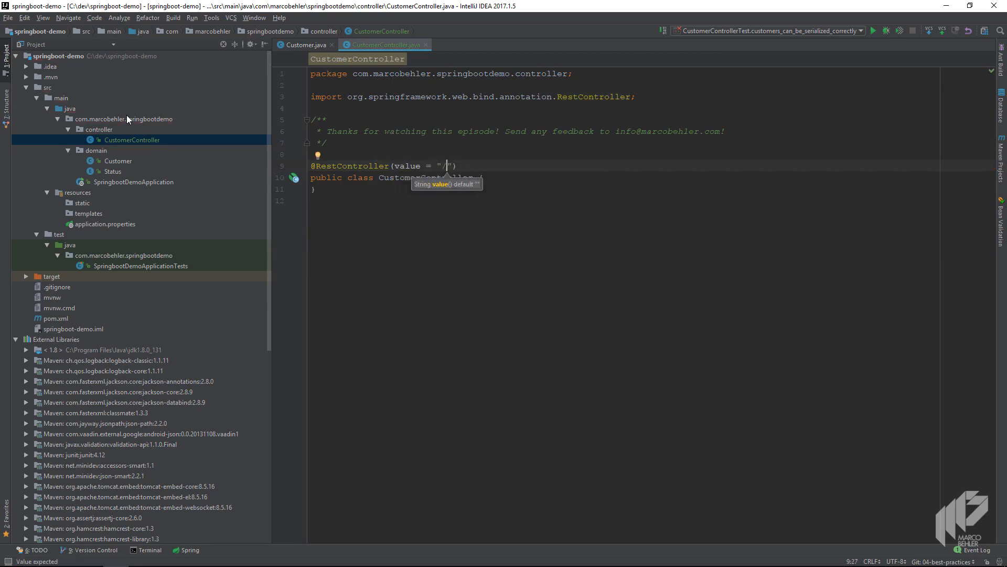
{"action": "type", "text": "c"}
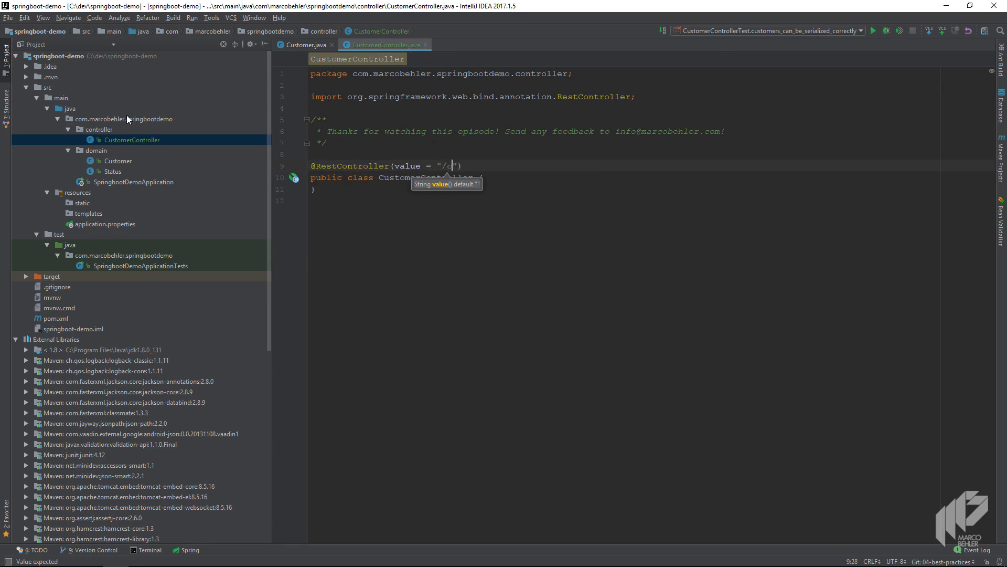
{"action": "type", "text": "ustomers\") // th"}
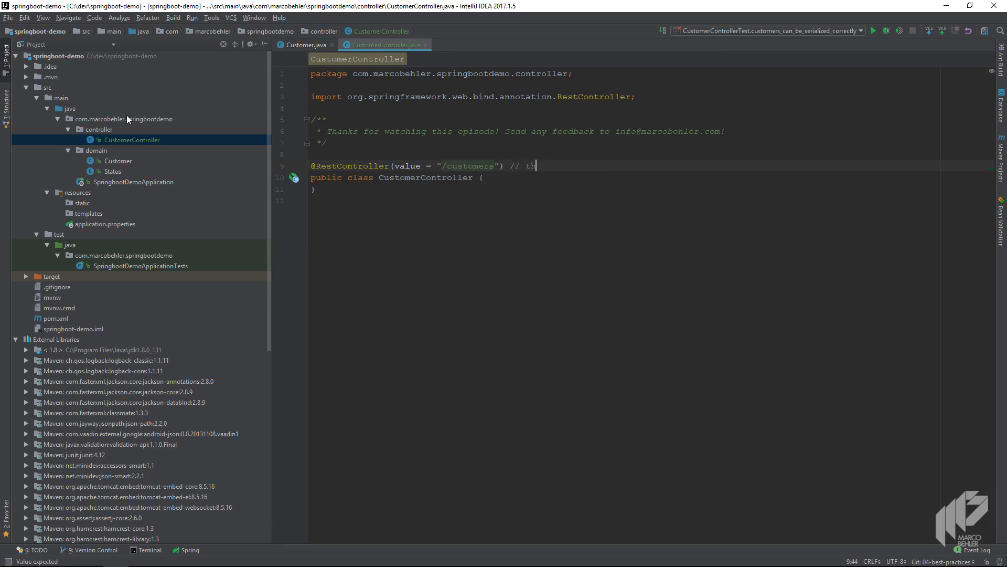
{"action": "type", "text": "e url!"}
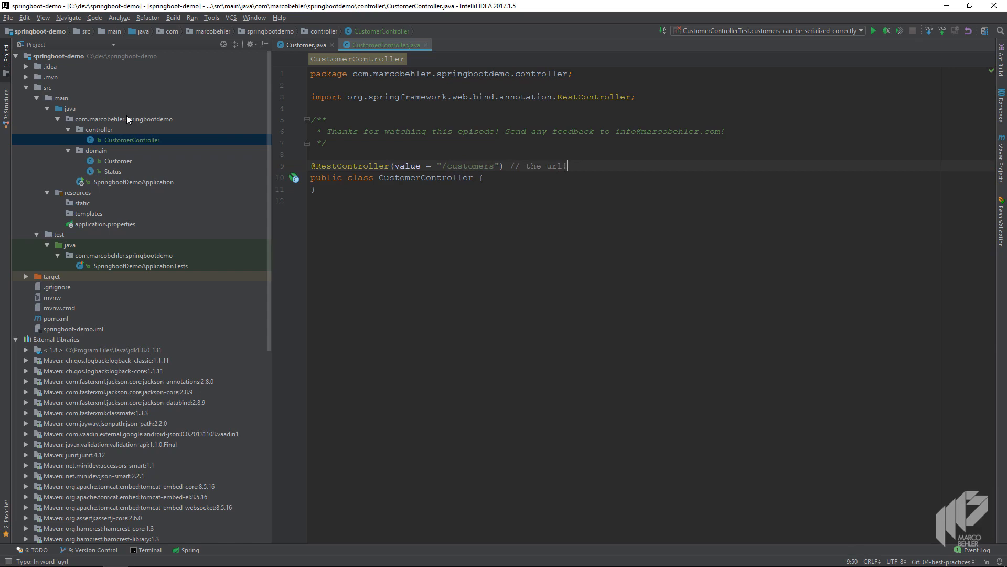
{"action": "type", "text": "http://.../customers"}
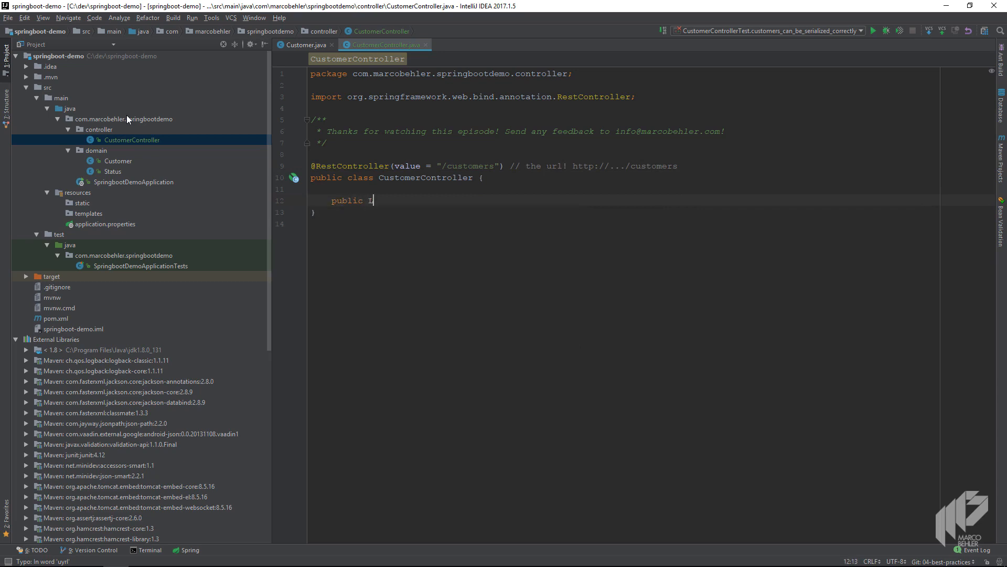
{"action": "key", "text": "alt+Return"}
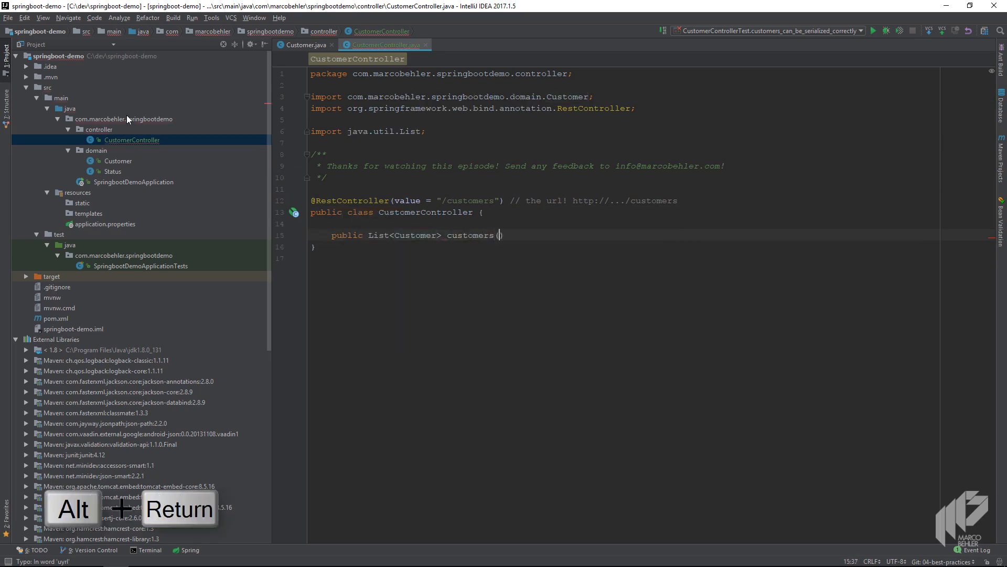
{"action": "key", "text": "Alt+Return"}
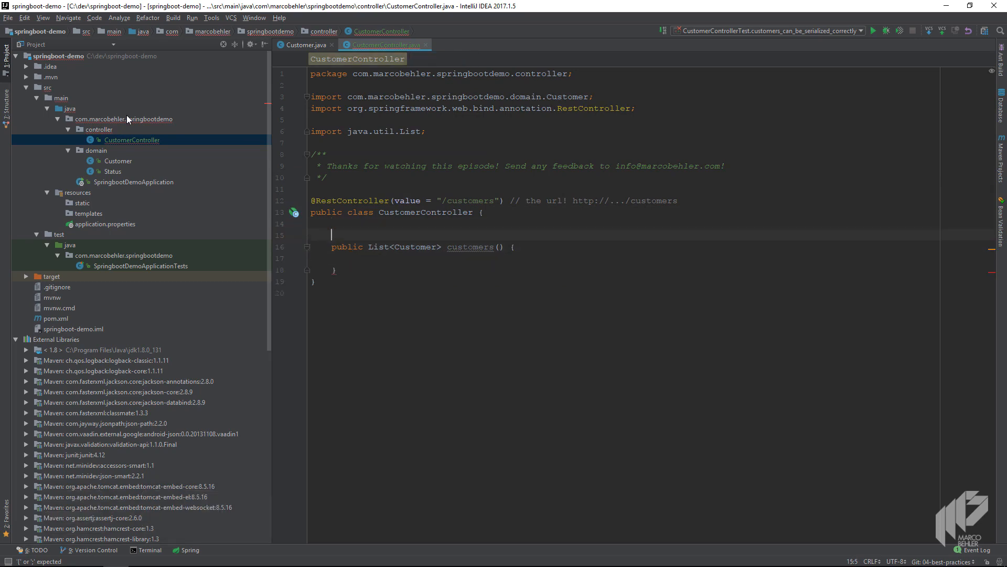
{"action": "type", "text": "@GetMapping // HTTP GET"}
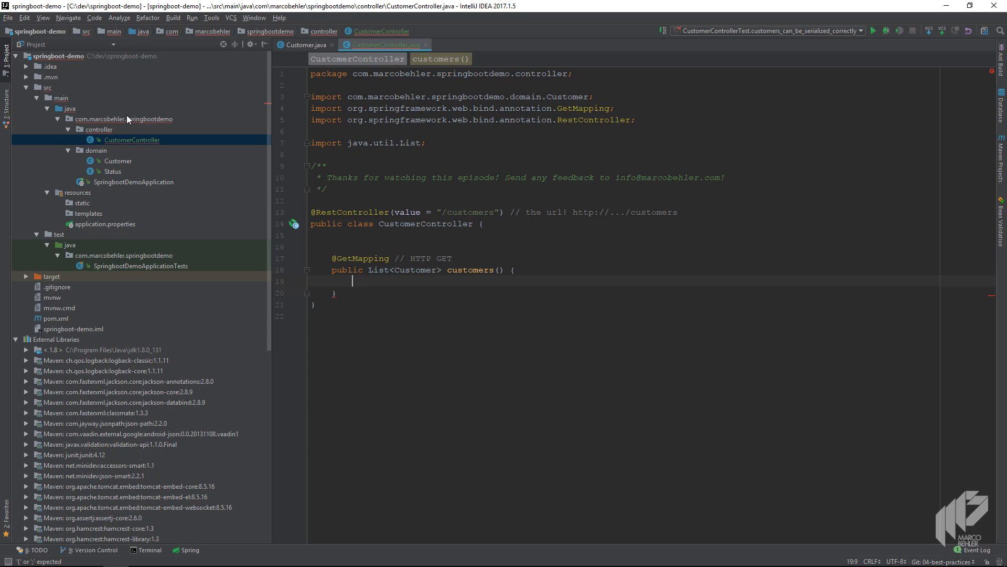
Step: Return service.findAllCustomers() from customers() and select the unresolved service name
{"action": "type", "text": "return service.f"}
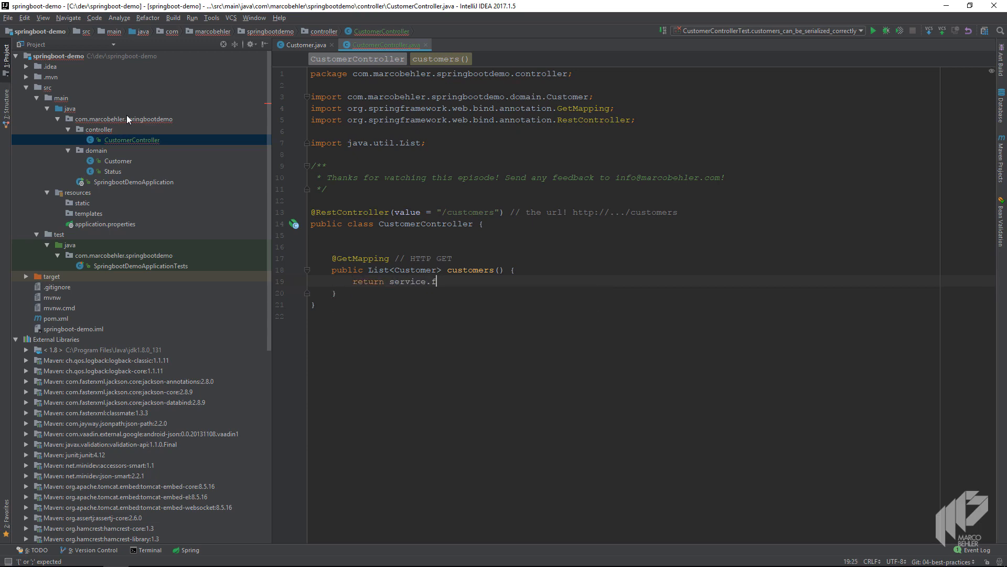
{"action": "type", "text": "findAllCustomers();"}
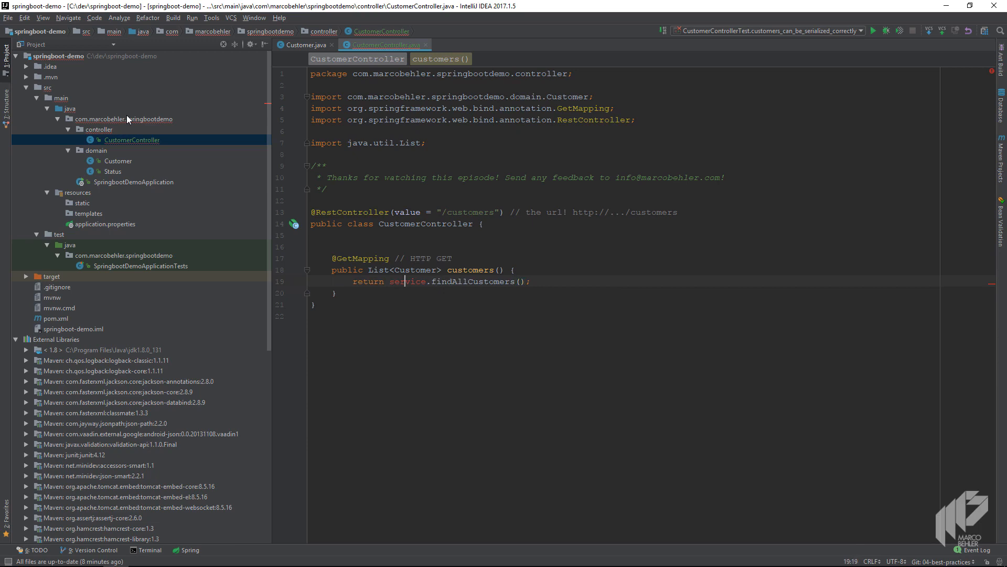
{"action": "double_click", "coordinate": [407, 282]}
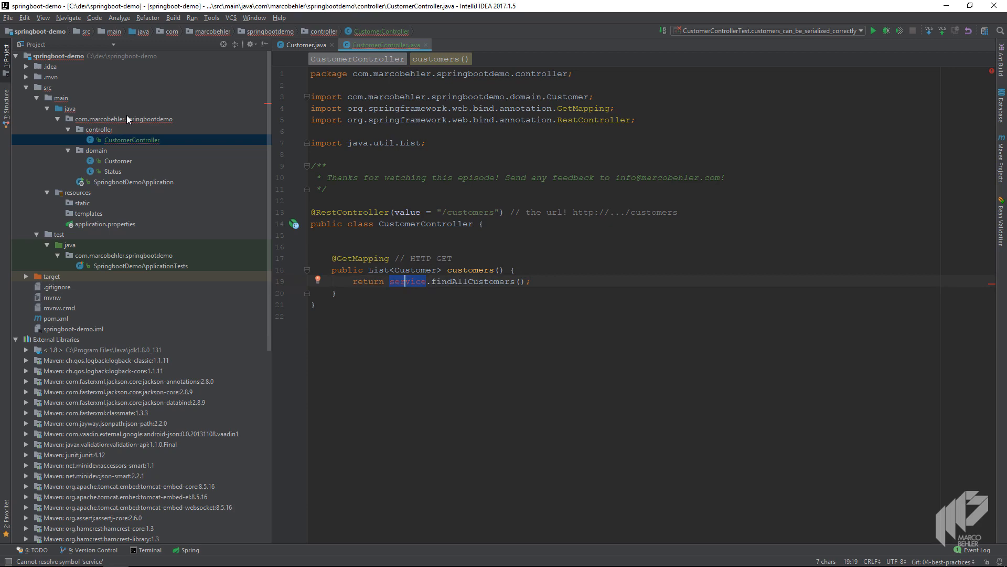
{"action": "mouse_move", "coordinate": [316, 236]}
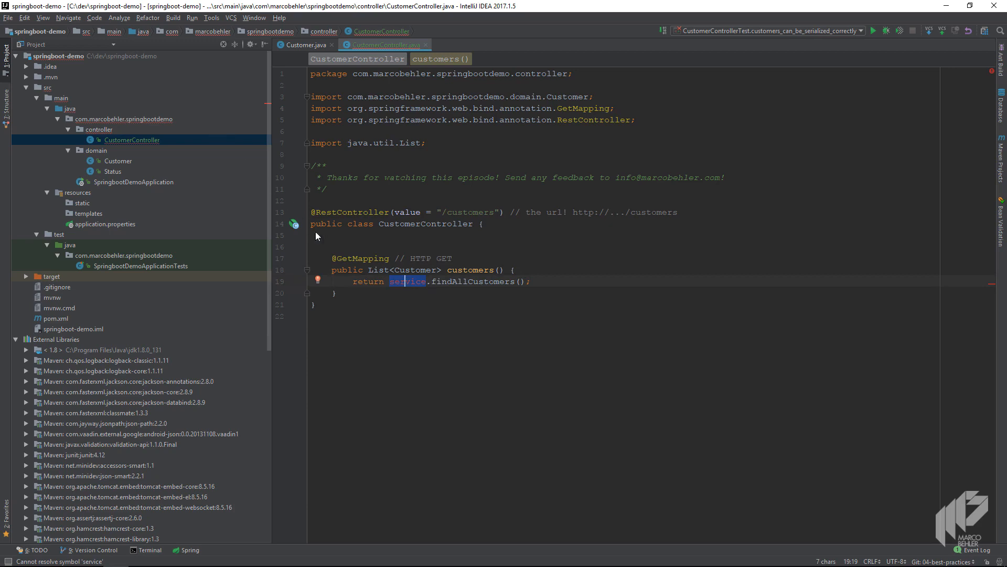
{"action": "mouse_move", "coordinate": [412, 282]}
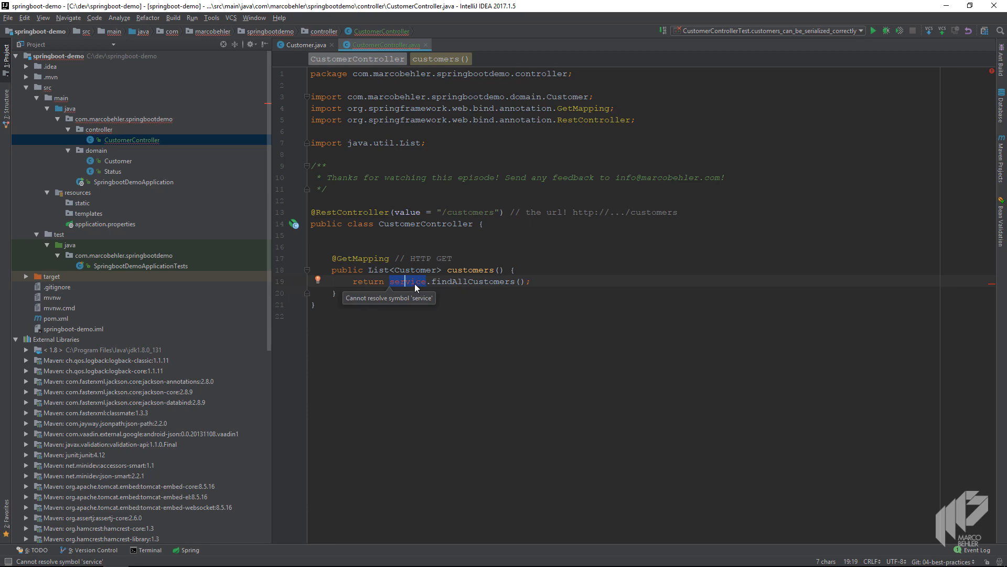
{"action": "mouse_move", "coordinate": [284, 233]}
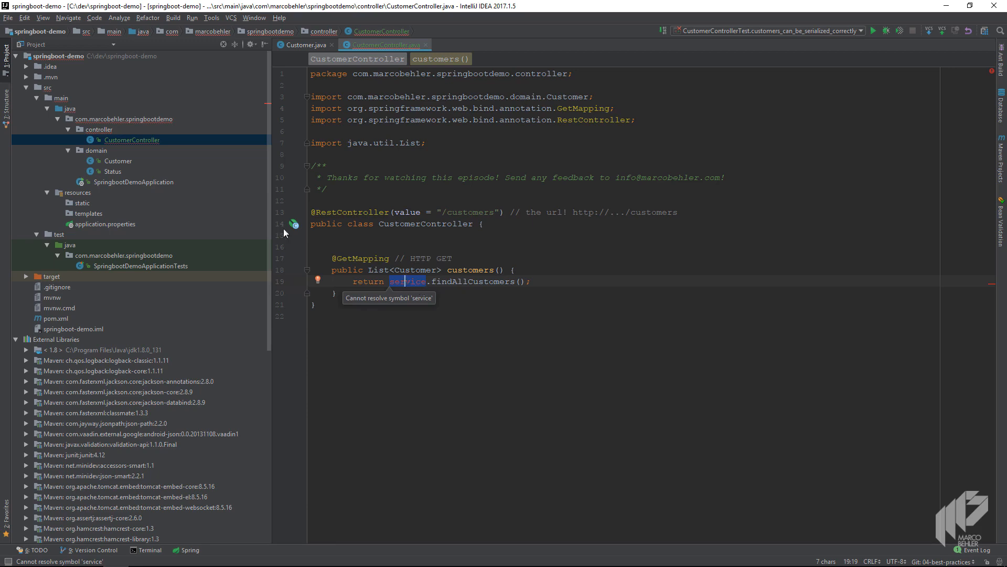
Step: Create a service.CustomerService class under the base package with blank lines in its body
{"action": "right_click", "coordinate": [124, 118]}
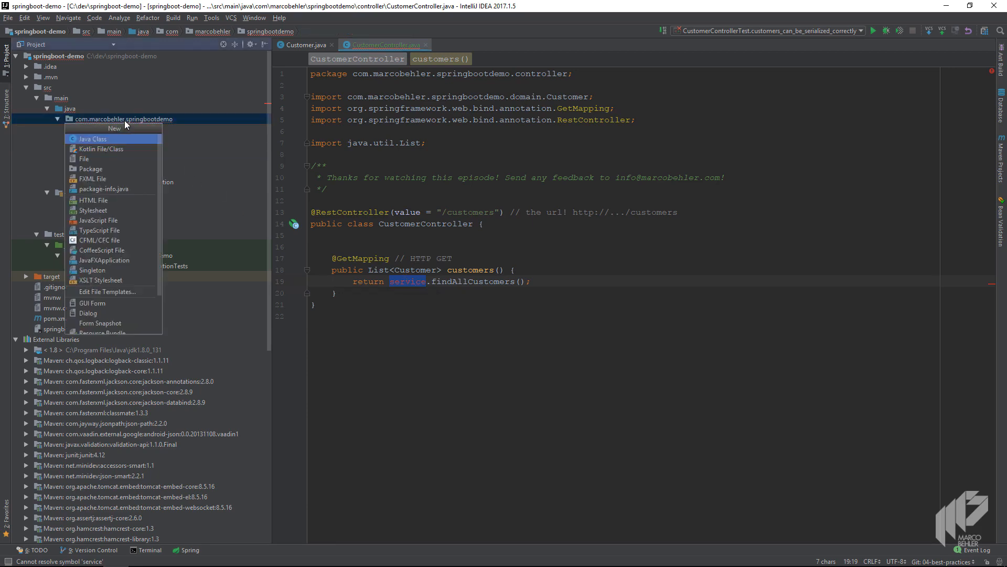
{"action": "left_click", "coordinate": [93, 138]}
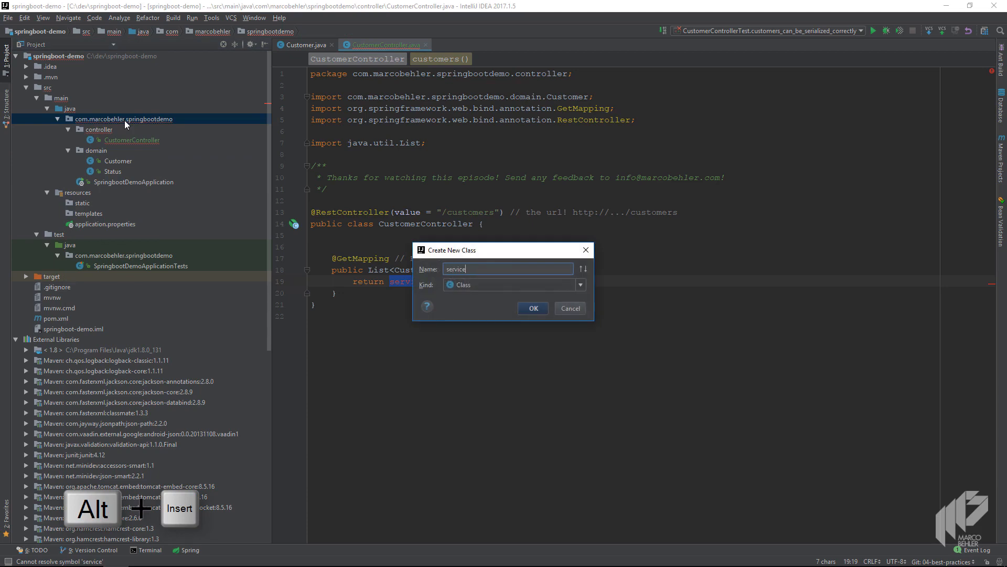
{"action": "type", "text": ".Customers"}
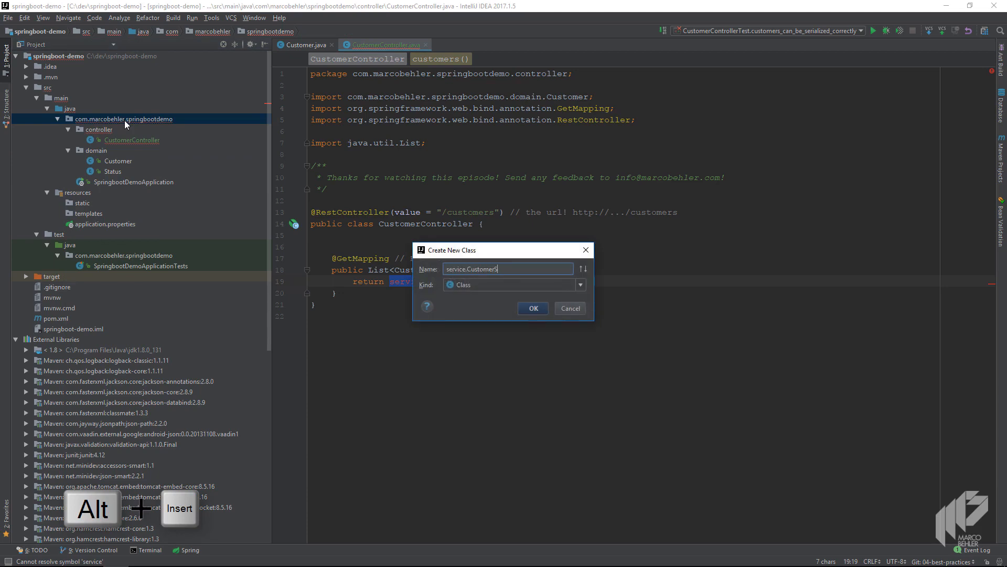
{"action": "left_click", "coordinate": [532, 309]}
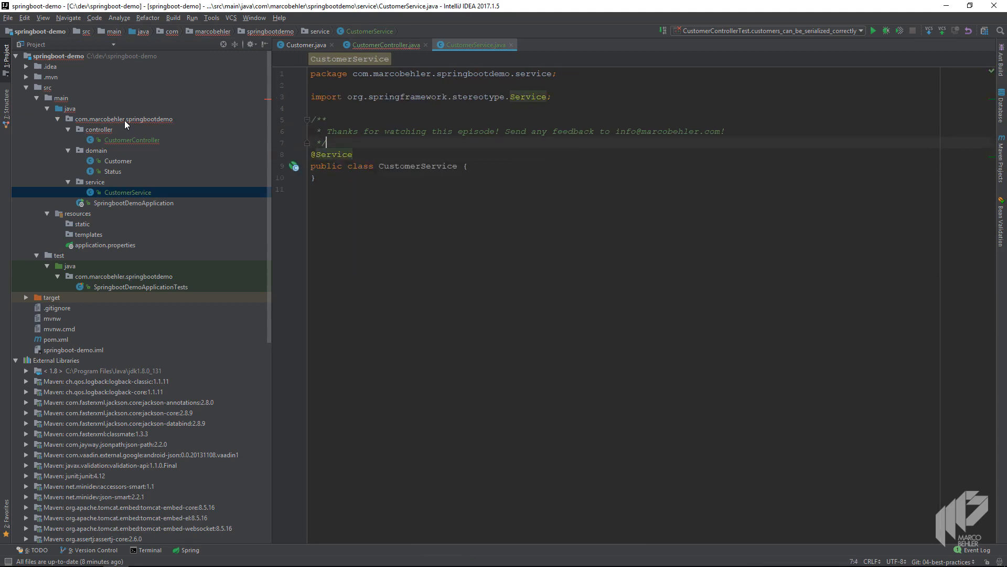
{"action": "key", "text": "enter"}
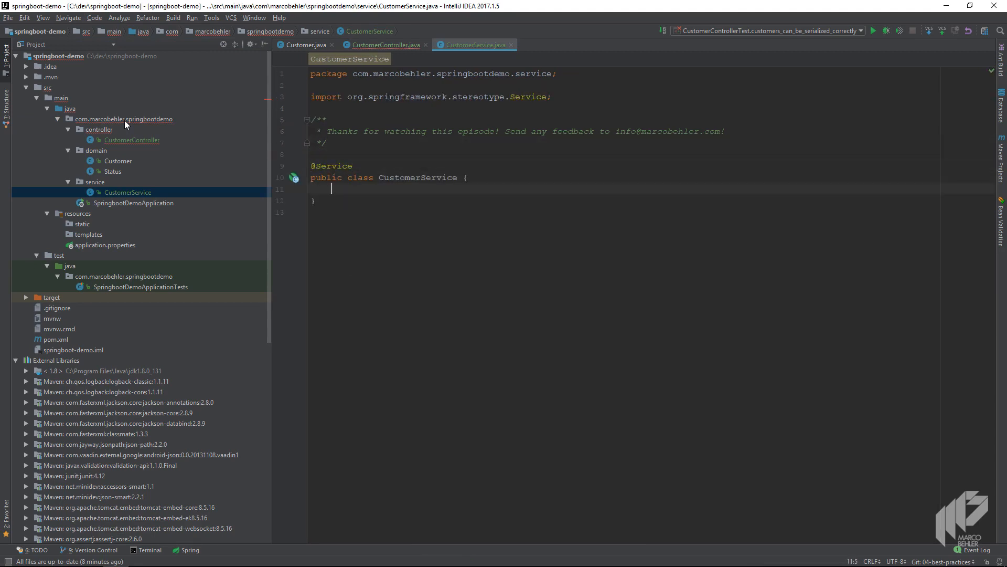
{"action": "key", "text": "enter"}
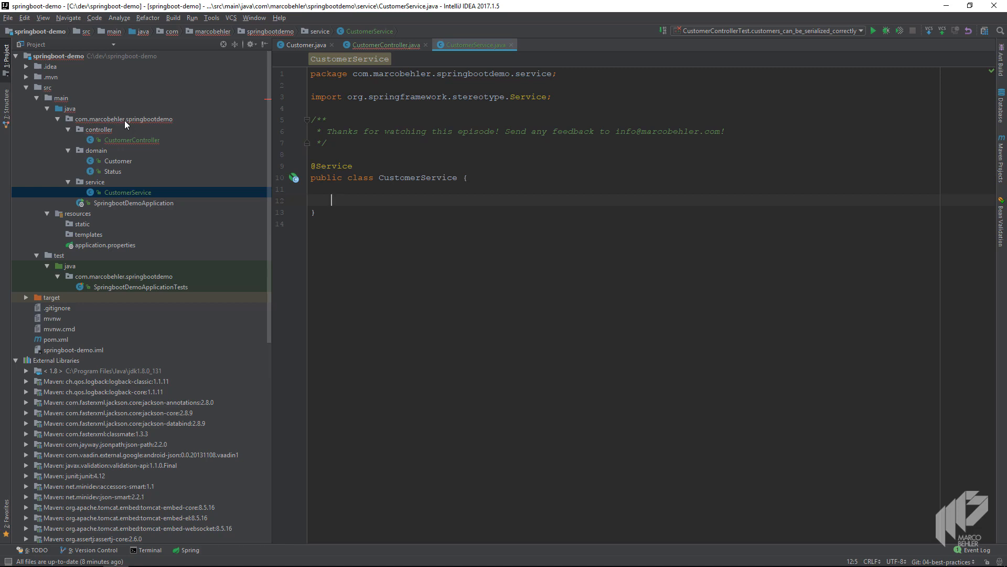
{"action": "left_click", "coordinate": [382, 44]}
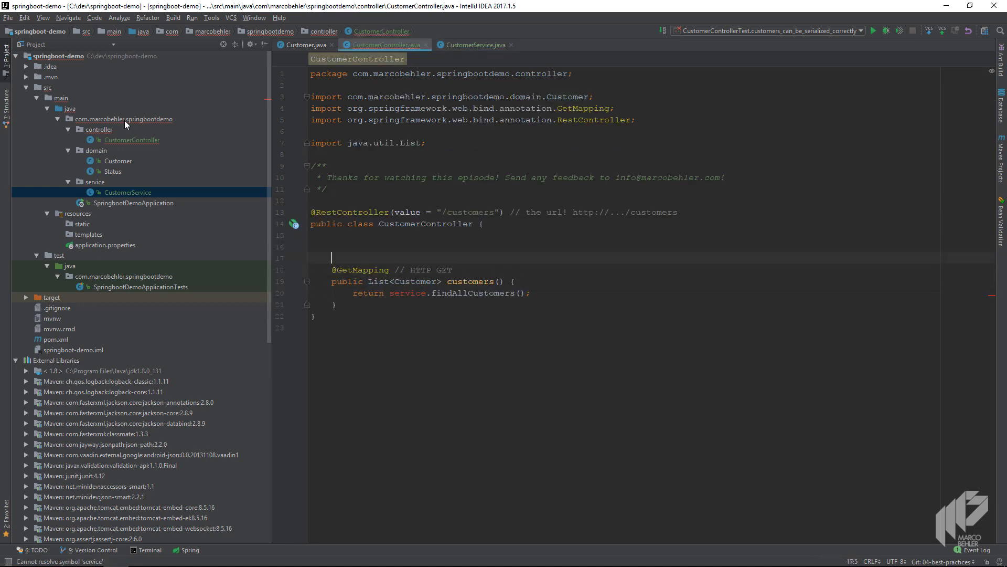
{"action": "type", "text": "private Customer"}
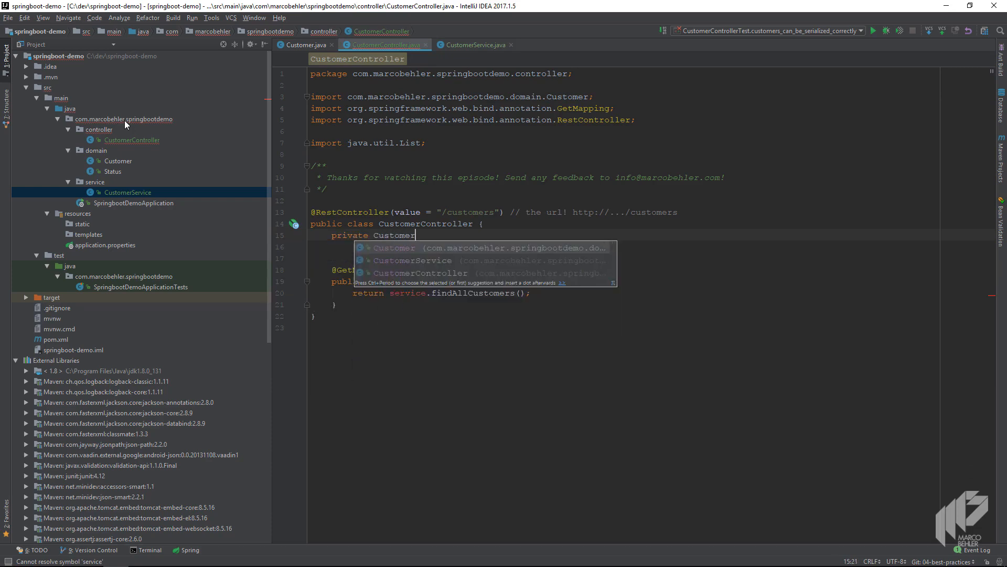
{"action": "left_click", "coordinate": [412, 260]}
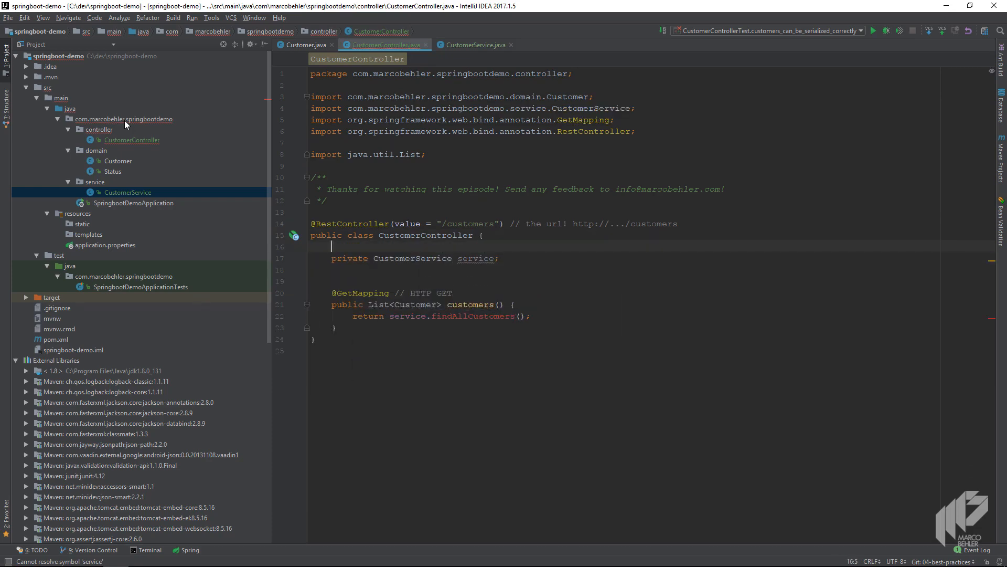
{"action": "type", "text": "@Autowired"}
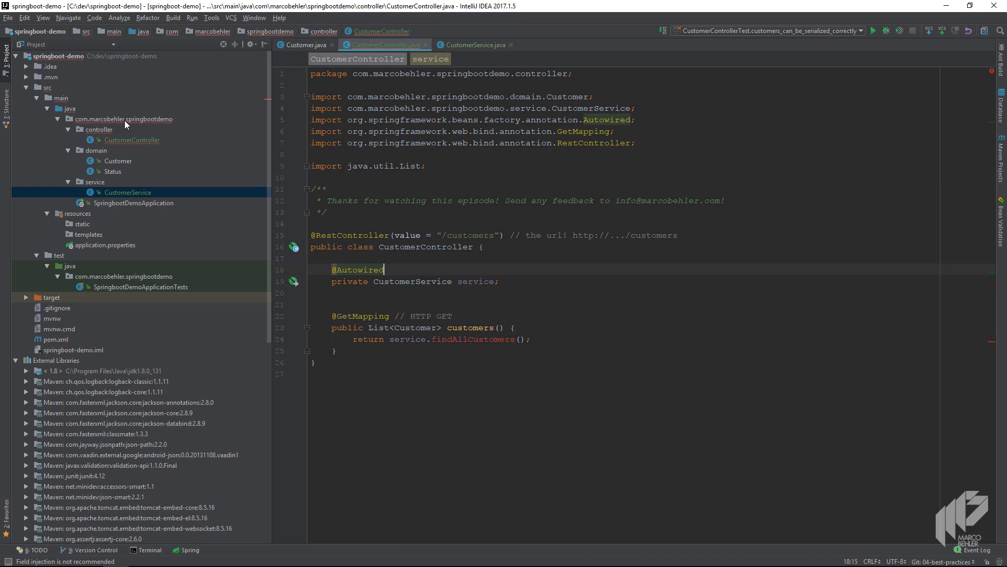
Step: Jump from the findAllCustomers call to its stub implementation in CustomerService
{"action": "left_click", "coordinate": [391, 339]}
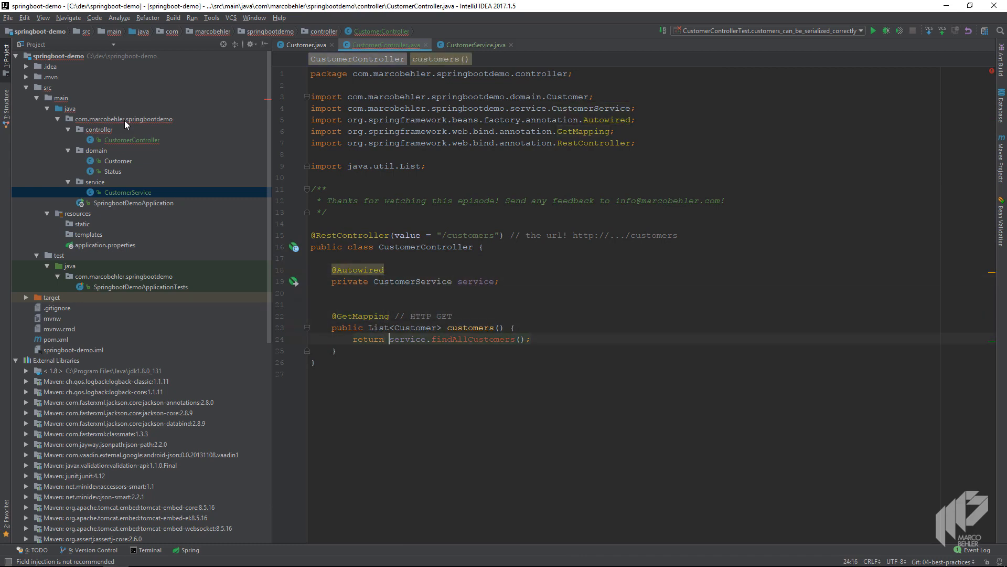
{"action": "key", "text": "Alt+Return"}
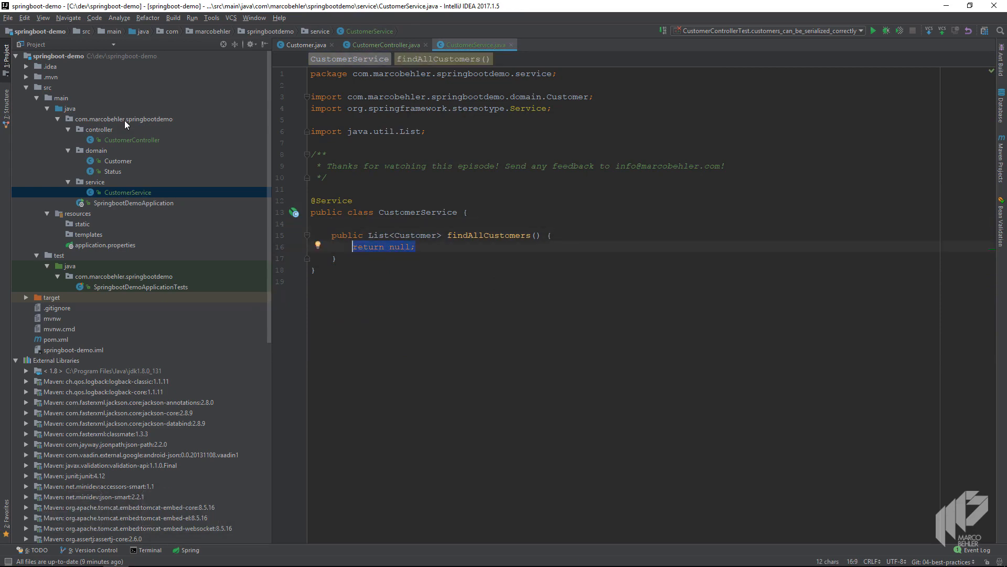
Step: Make findAllCustomers() return Collections.emptyList() instead of null
{"action": "type", "text": "Collectio"}
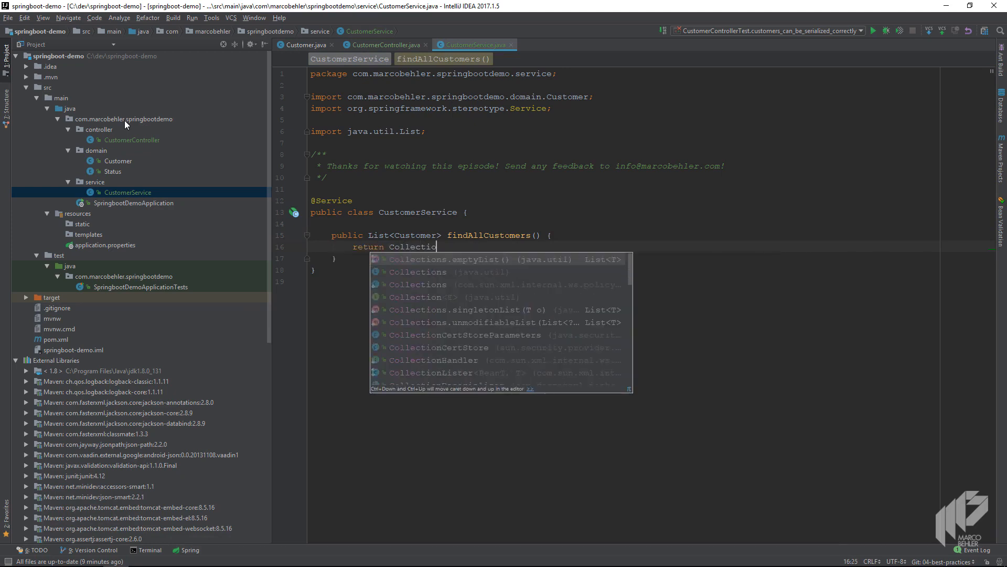
{"action": "left_click", "coordinate": [452, 259]}
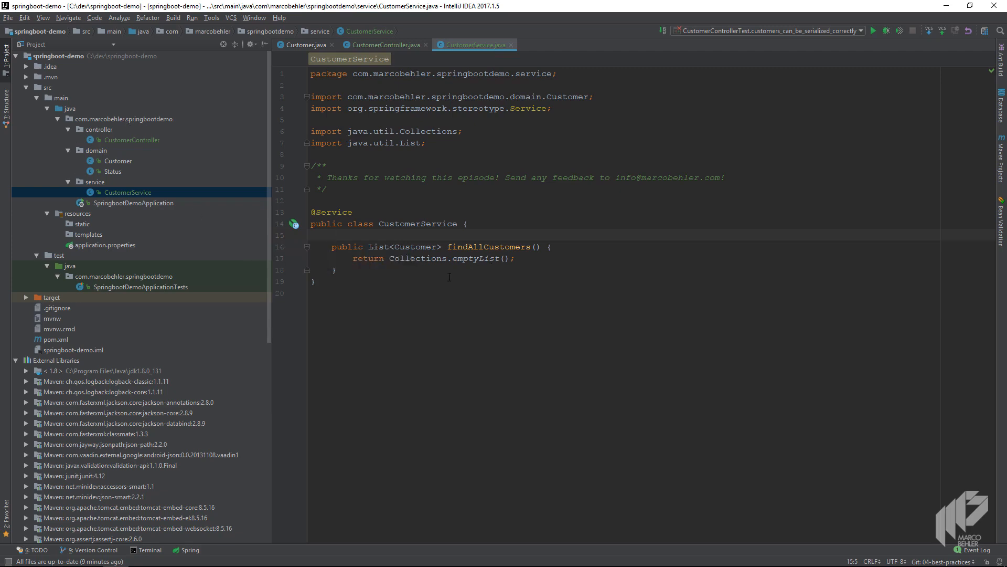
{"action": "mouse_move", "coordinate": [145, 207]}
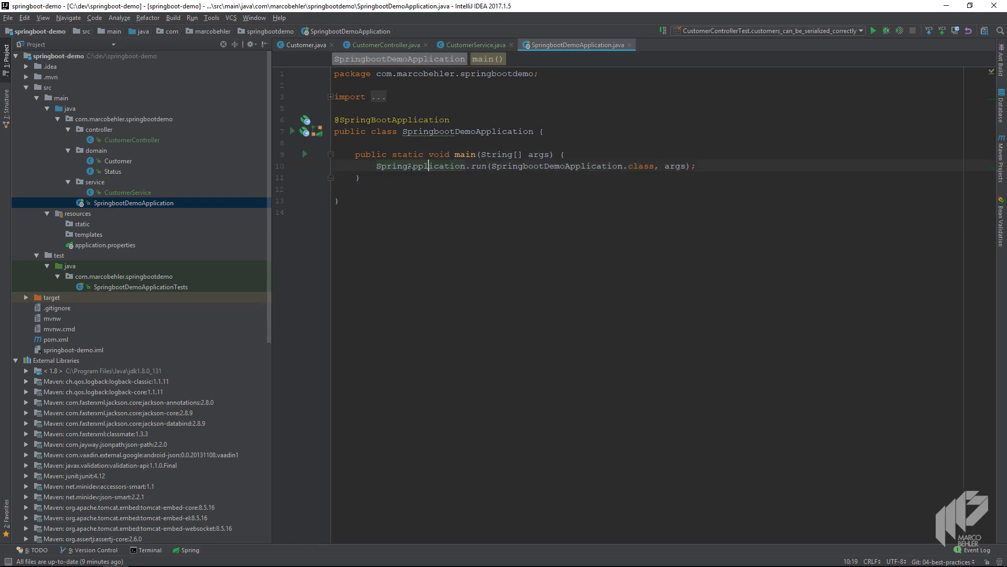
Step: Look at SpringbootDemoApplication, then return to CustomerController unchanged
{"action": "right_click", "coordinate": [424, 166]}
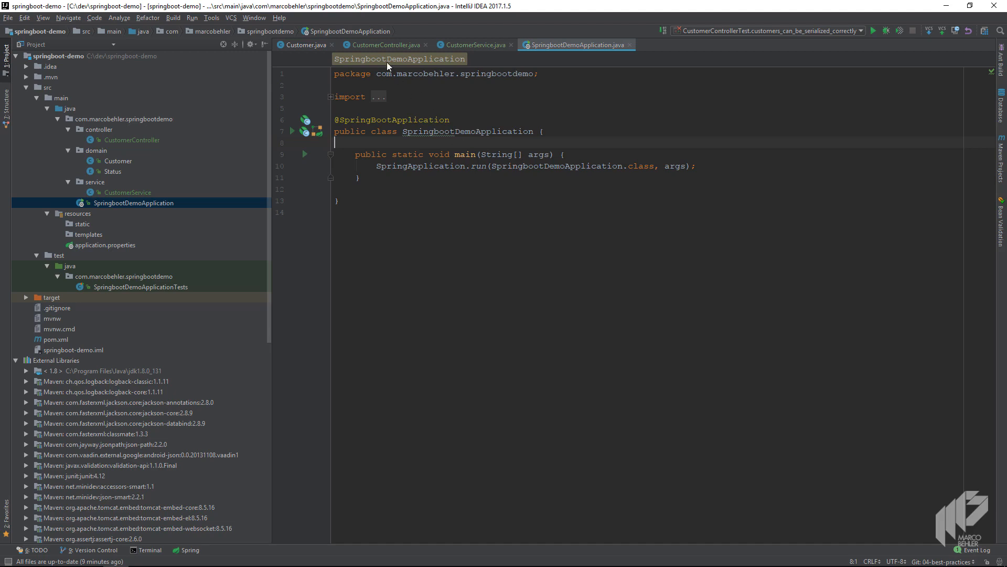
{"action": "left_click", "coordinate": [380, 45]}
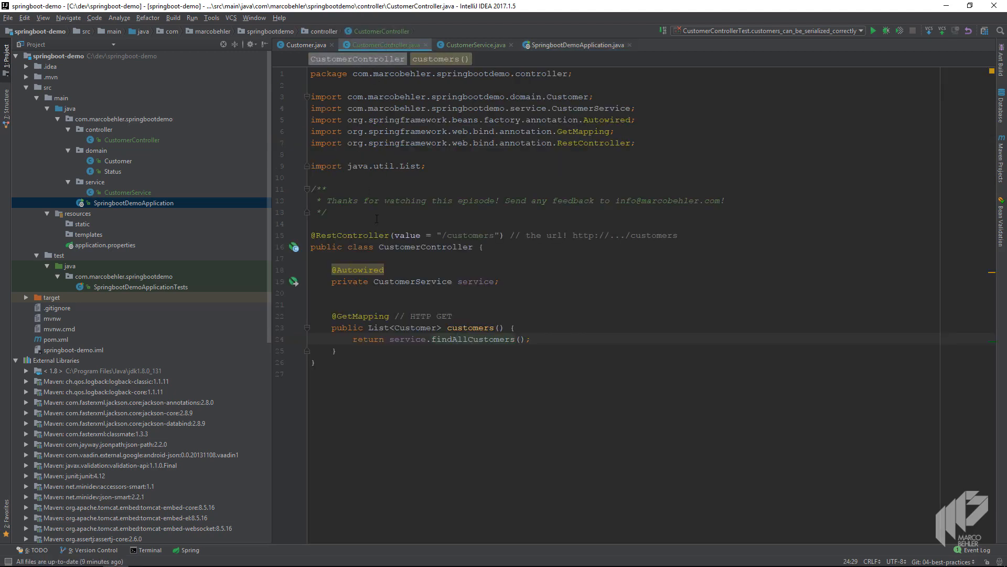
Step: Create a JUnit4 CustomerControllerTest for CustomerController and add it to Git
{"action": "key", "text": "ctrl+shift+t"}
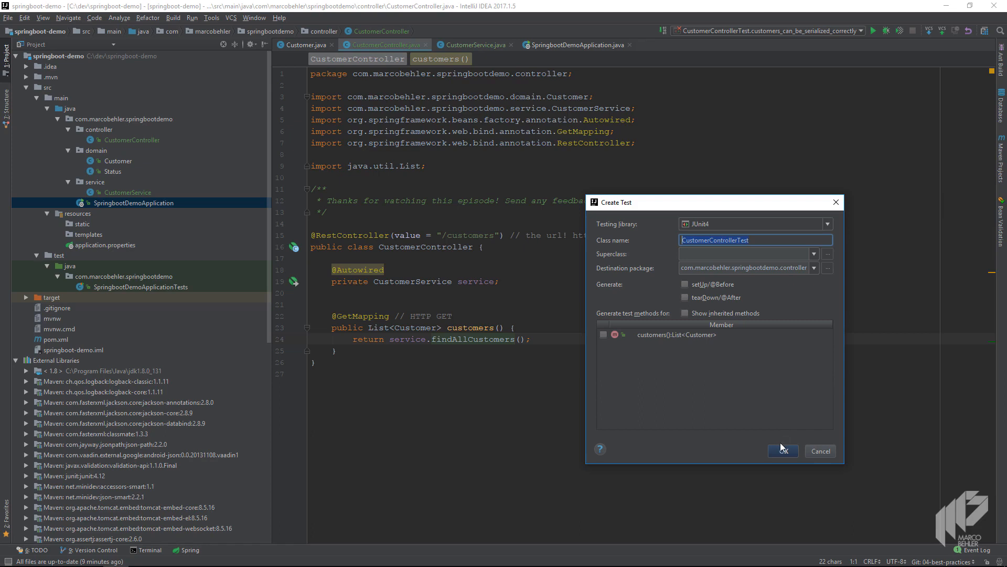
{"action": "left_click", "coordinate": [782, 450]}
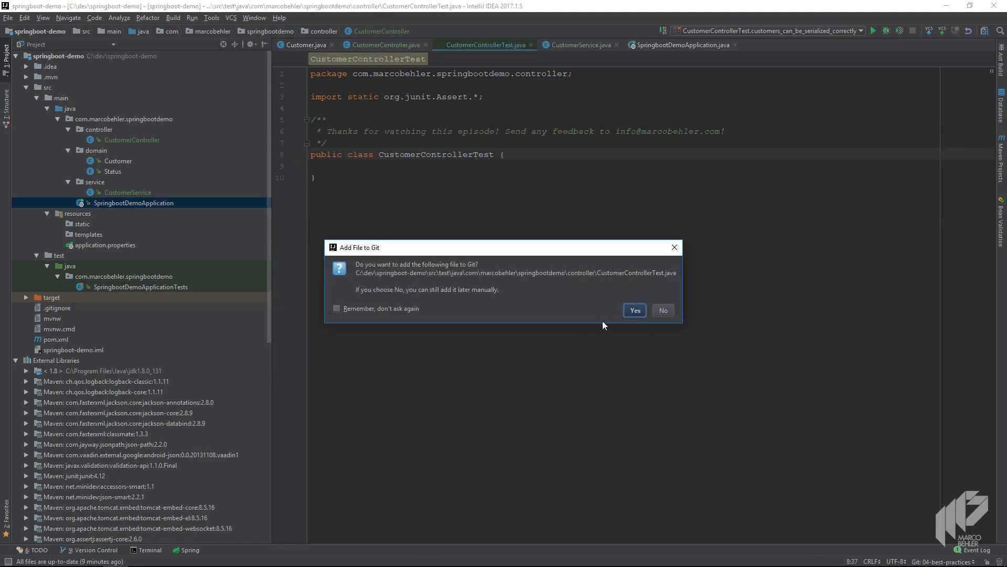
{"action": "left_click", "coordinate": [633, 310]}
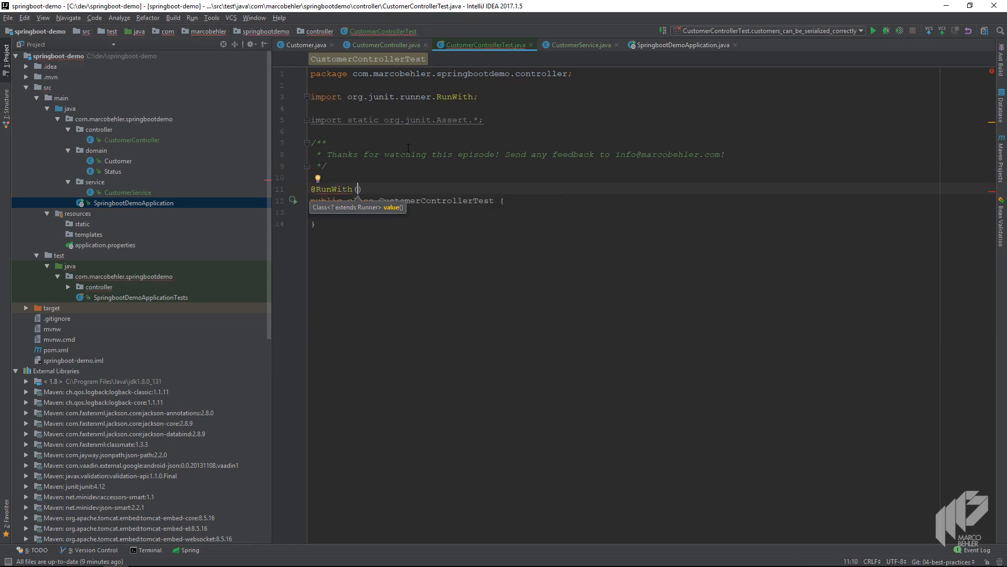
{"action": "type", "text": "SpringRunner.class"}
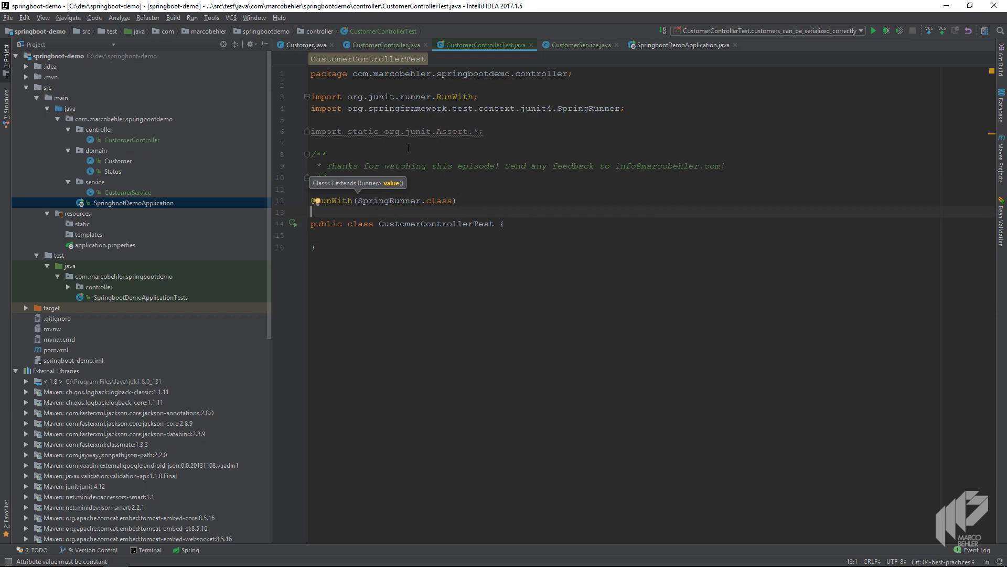
{"action": "type", "text": "@WebMvcTest(value ="}
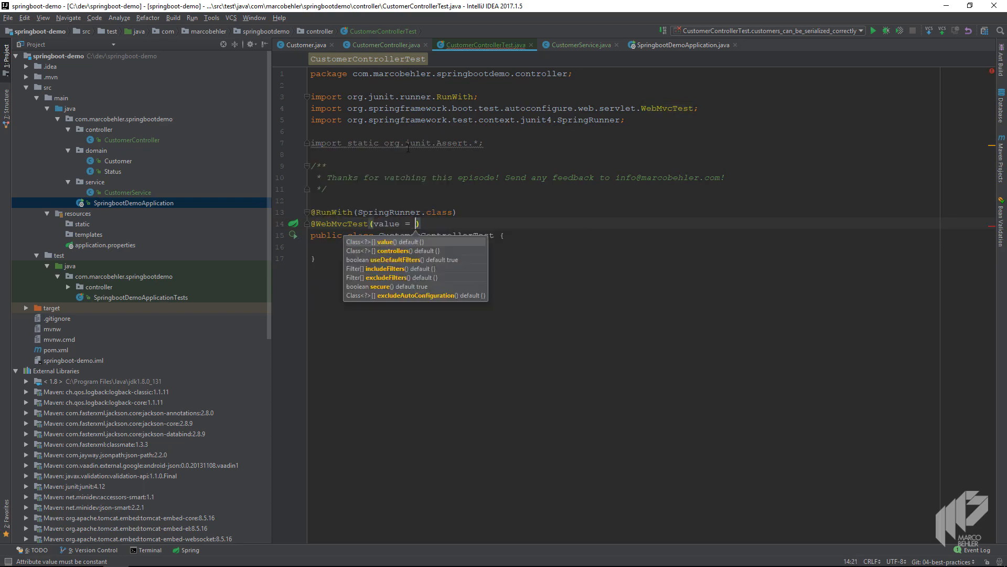
{"action": "type", "text": "Customer.cl"}
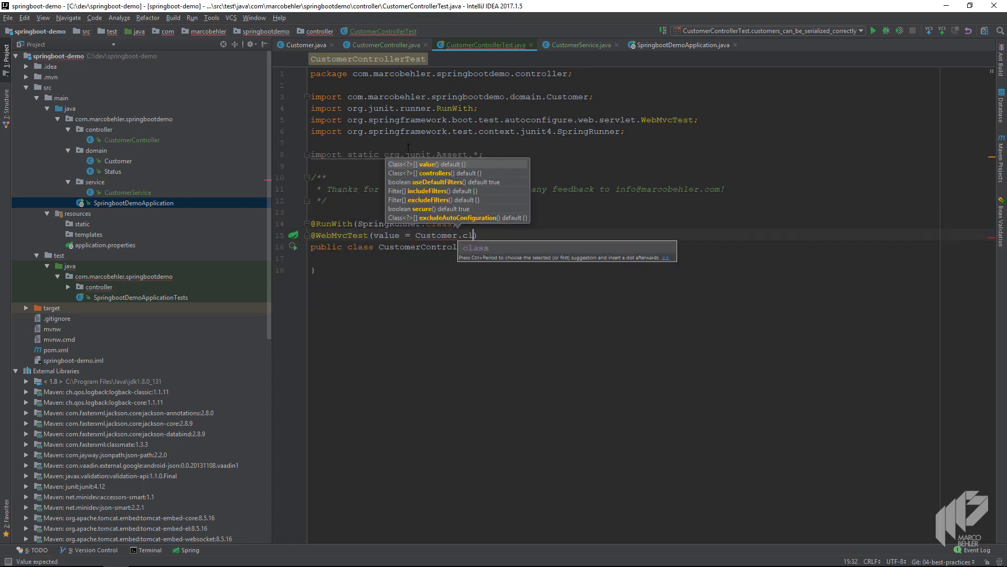
{"action": "type", "text": "CustomerController.class"}
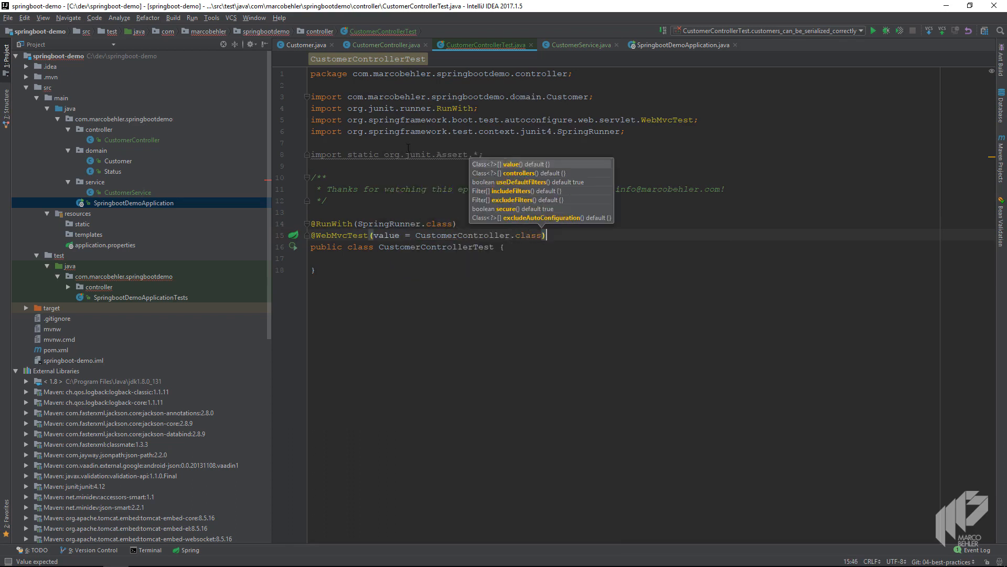
{"action": "key", "text": "Escape"}
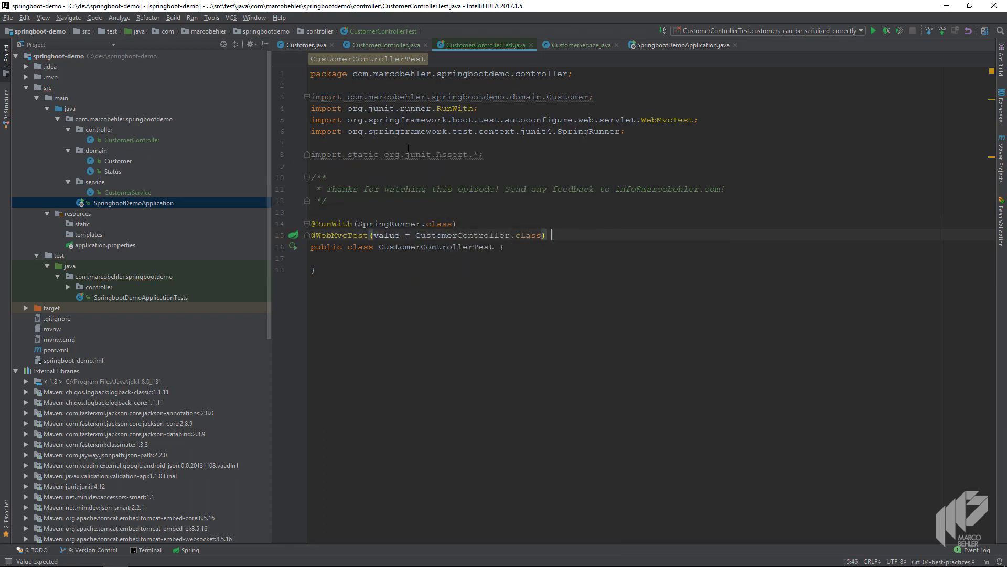
Step: Add a "// no webserver etc. needed!" comment, blank body lines, then view CustomerController
{"action": "type", "text": "// no webserver/tomcat/jetty"}
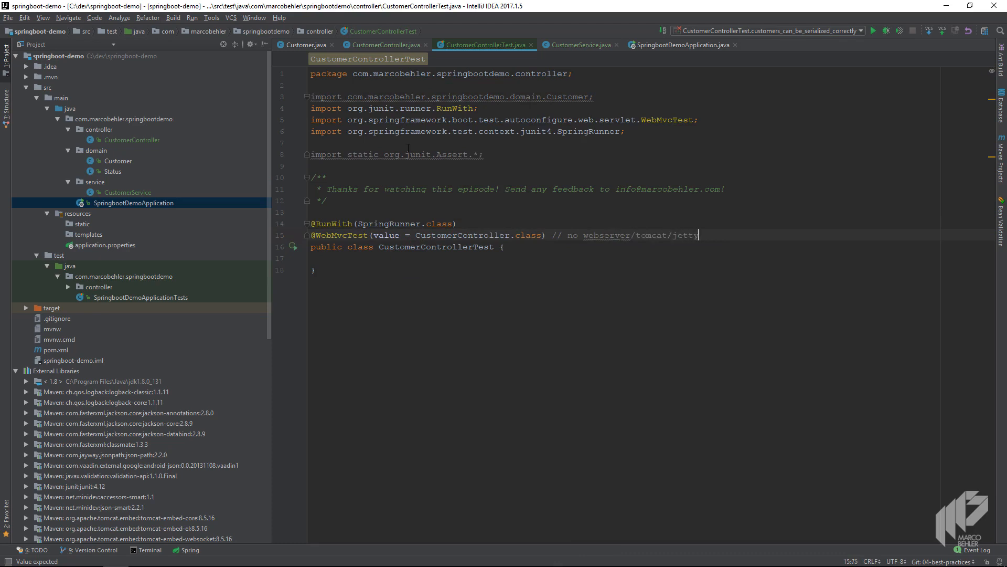
{"action": "type", "text": "etc. needed!"}
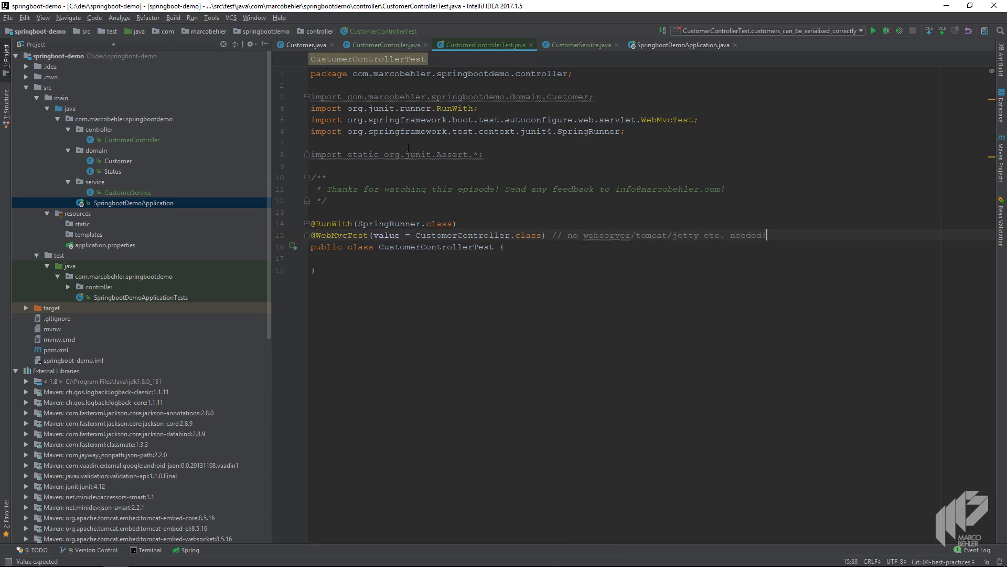
{"action": "key", "text": "enter"}
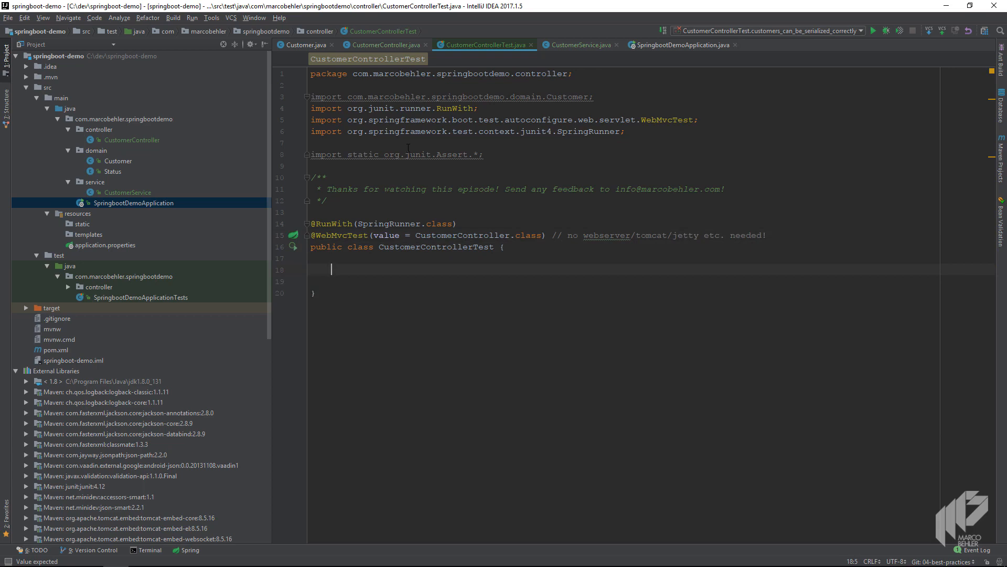
{"action": "key", "text": "enter"}
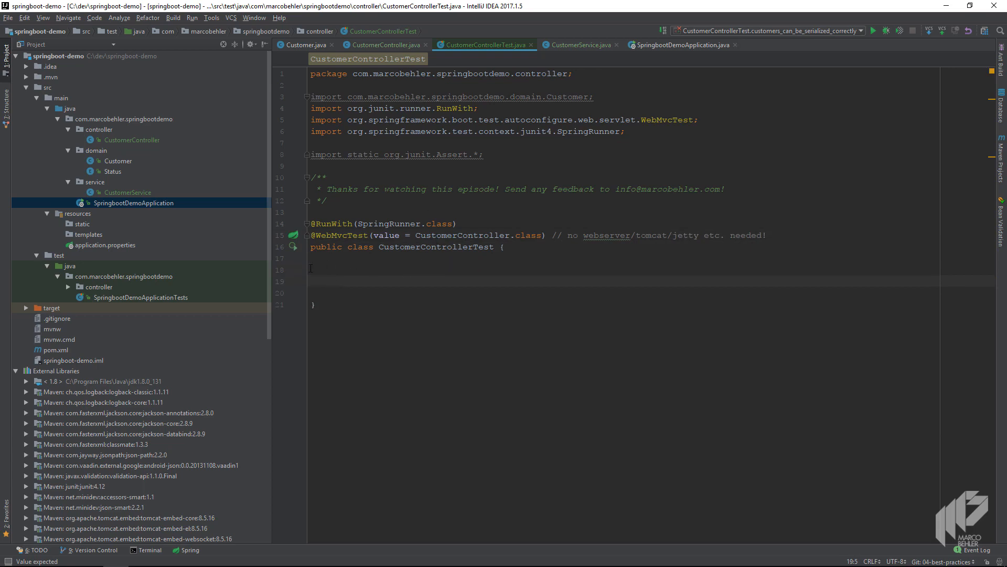
{"action": "left_click", "coordinate": [382, 44]}
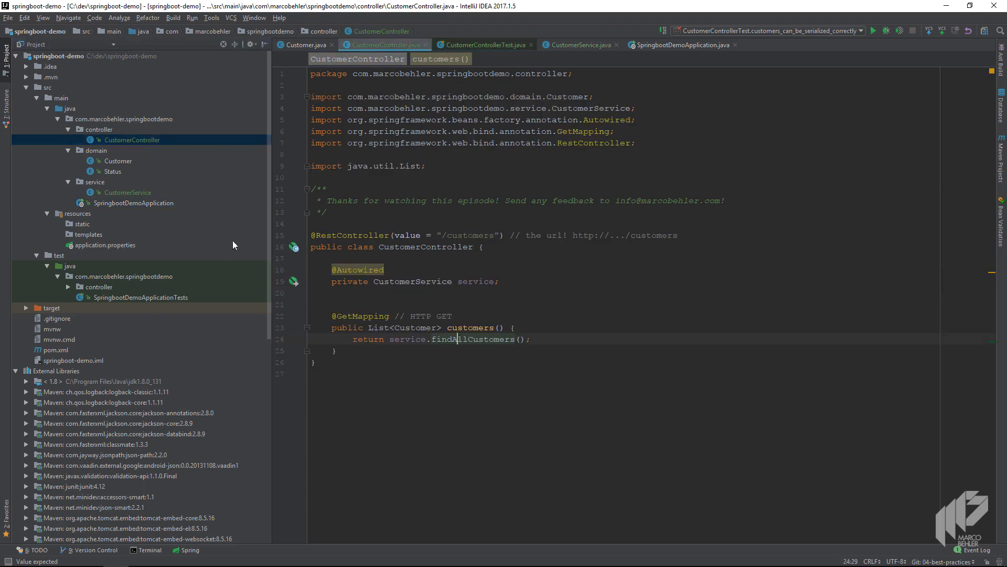
{"action": "double_click", "coordinate": [403, 328]}
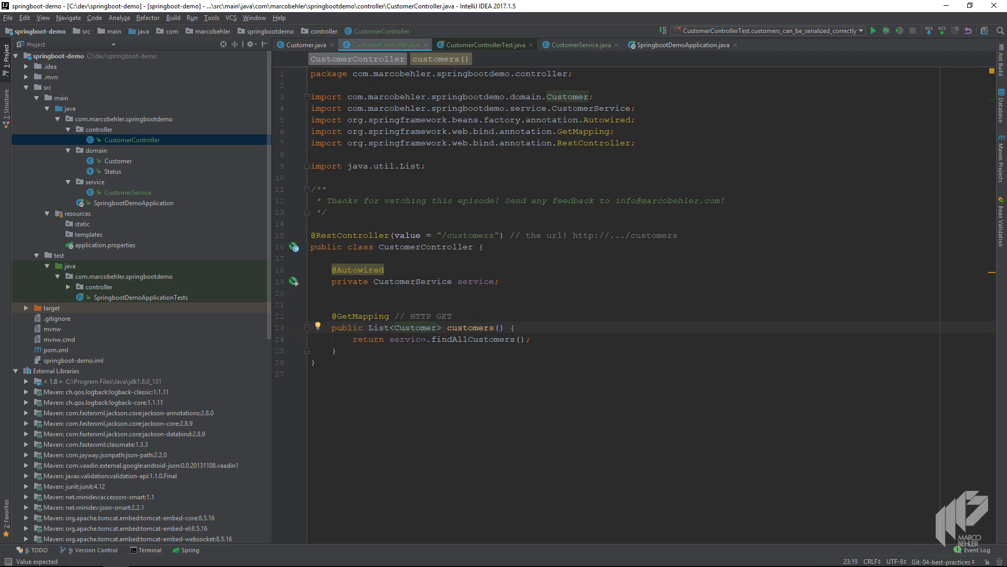
{"action": "mouse_move", "coordinate": [128, 163]}
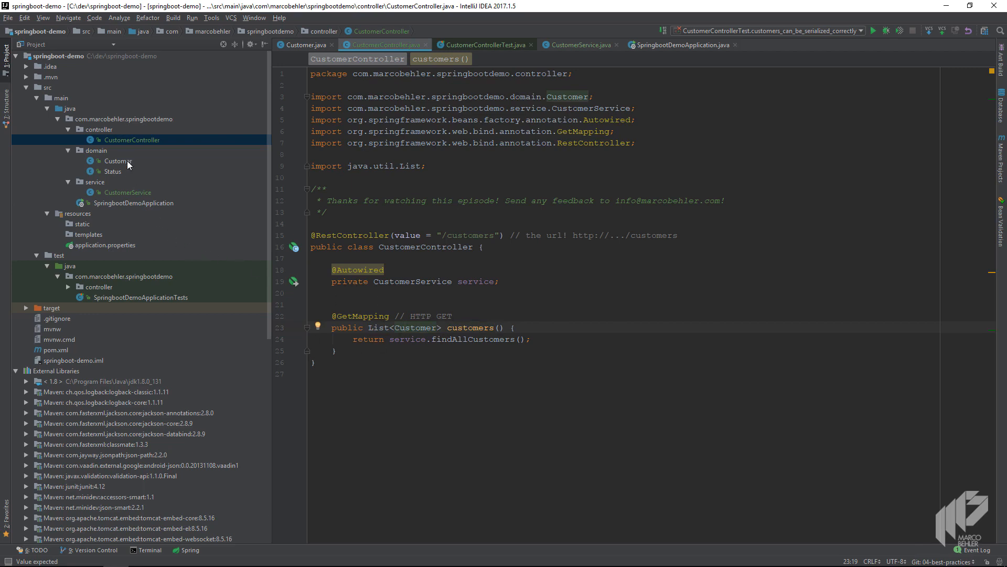
{"action": "mouse_move", "coordinate": [131, 195]}
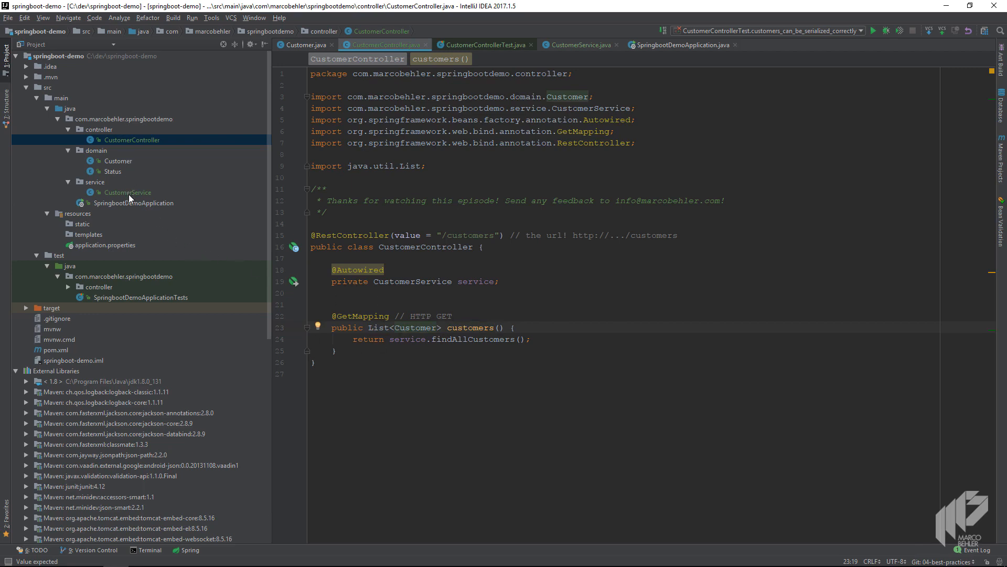
{"action": "mouse_move", "coordinate": [497, 50]}
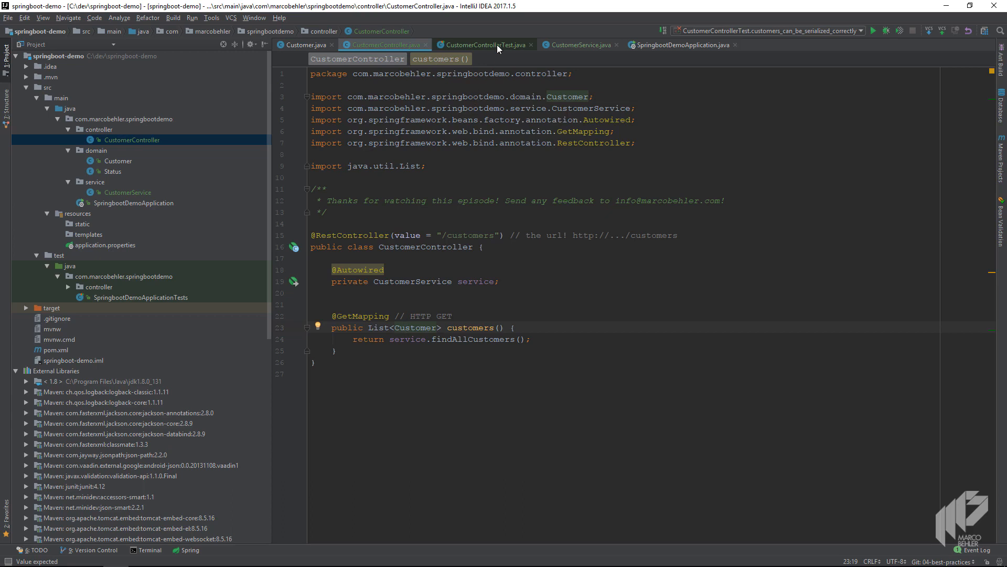
{"action": "left_click", "coordinate": [483, 45]}
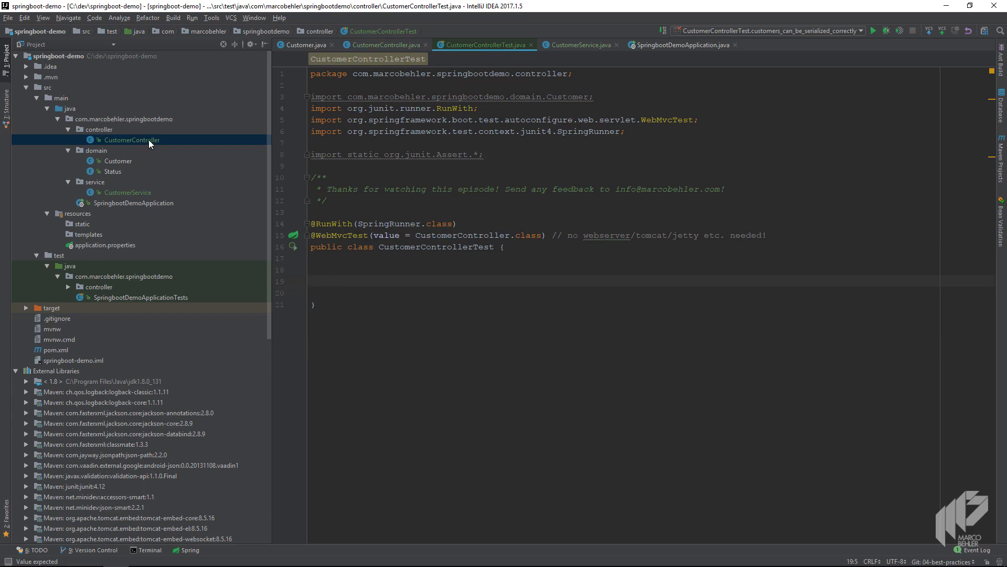
{"action": "left_click", "coordinate": [380, 45]}
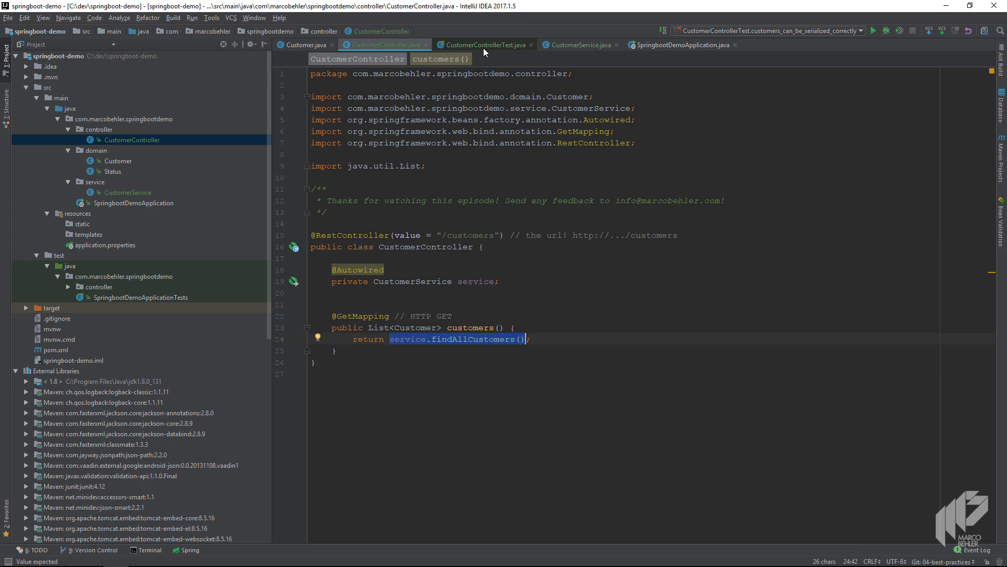
{"action": "left_click", "coordinate": [483, 45]}
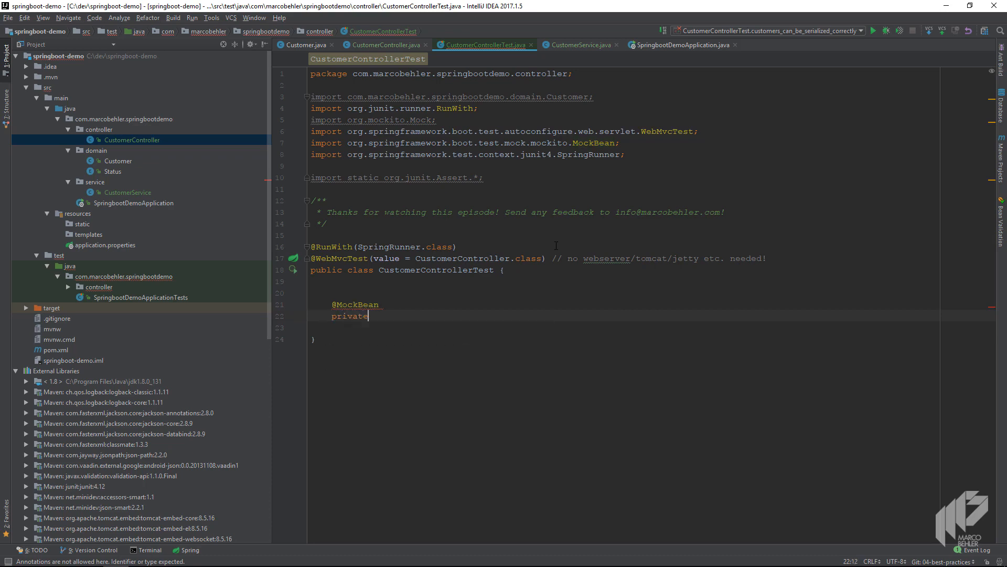
{"action": "type", "text": "Customers"}
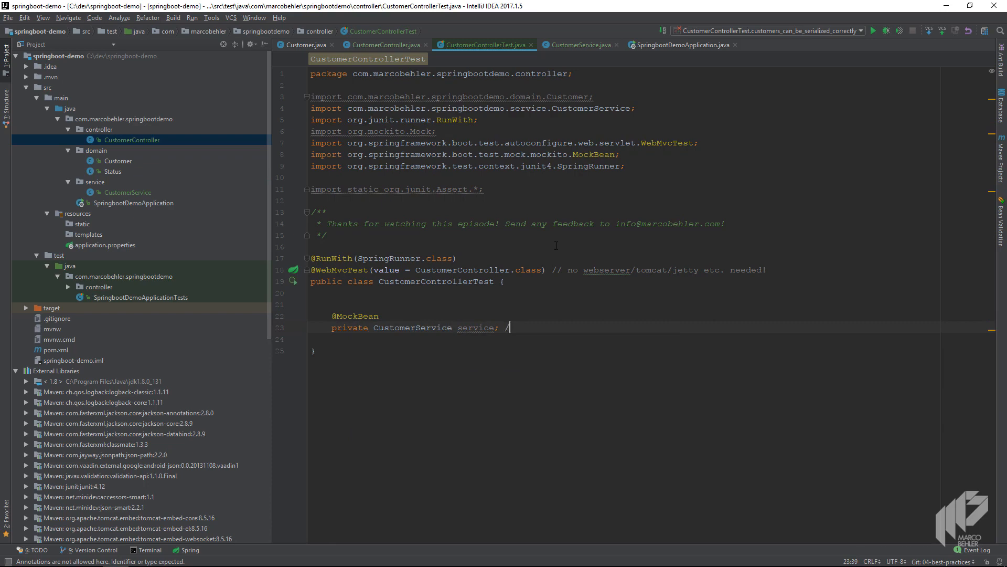
{"action": "type", "text": "/ spring will inject this mock into the contr"}
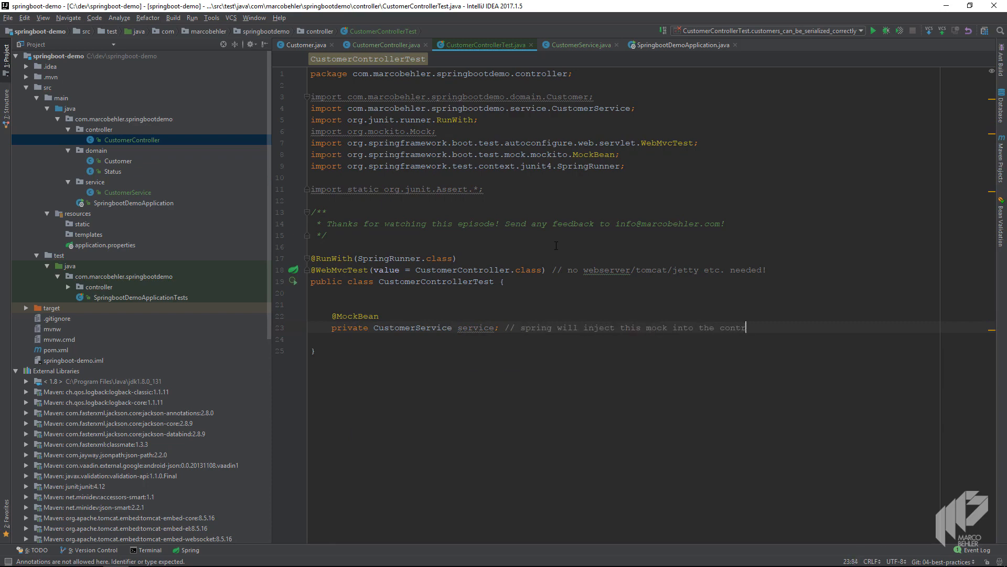
{"action": "type", "text": "oller!"}
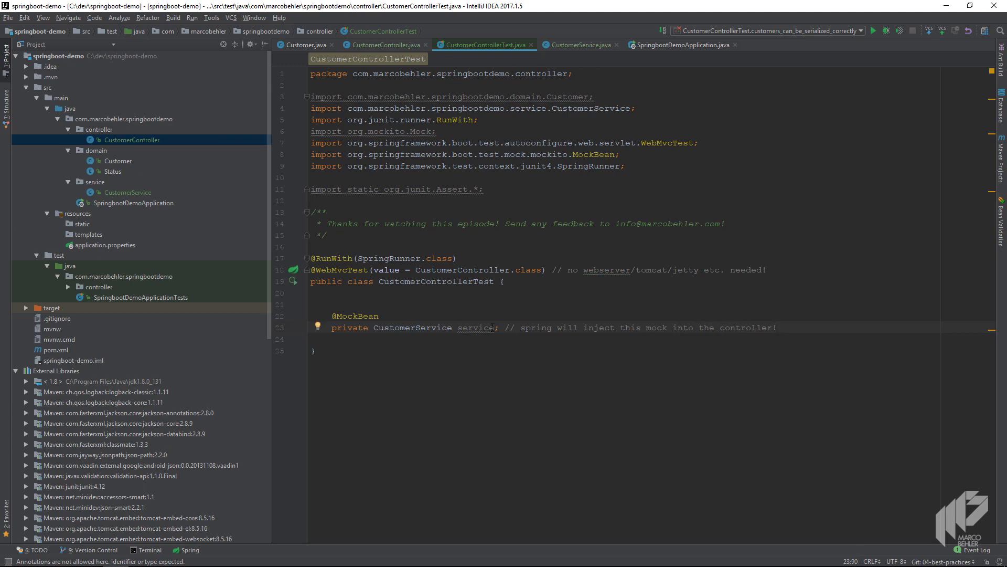
{"action": "type", "text": "@Autowired"}
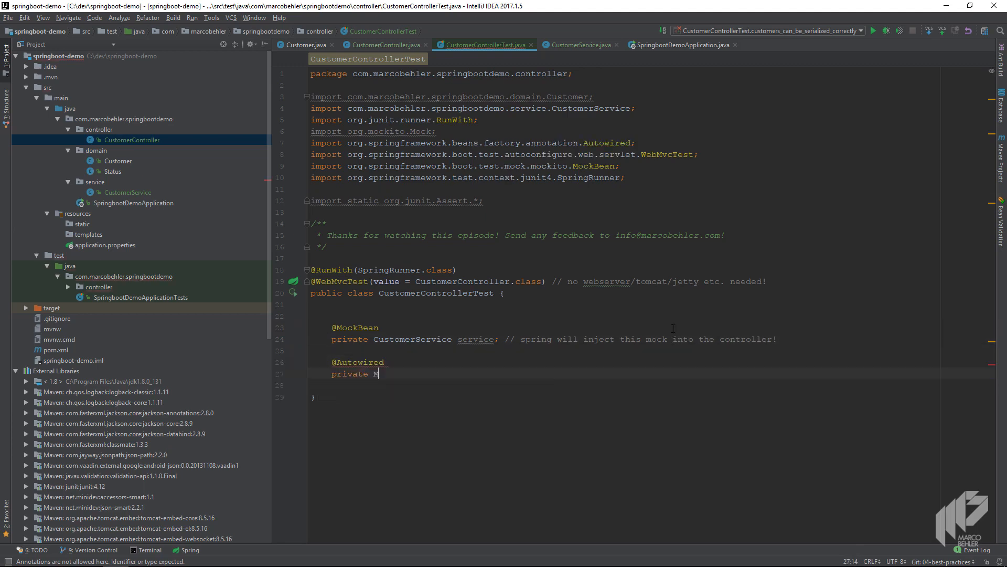
{"action": "type", "text": "MockMvc mvc;"}
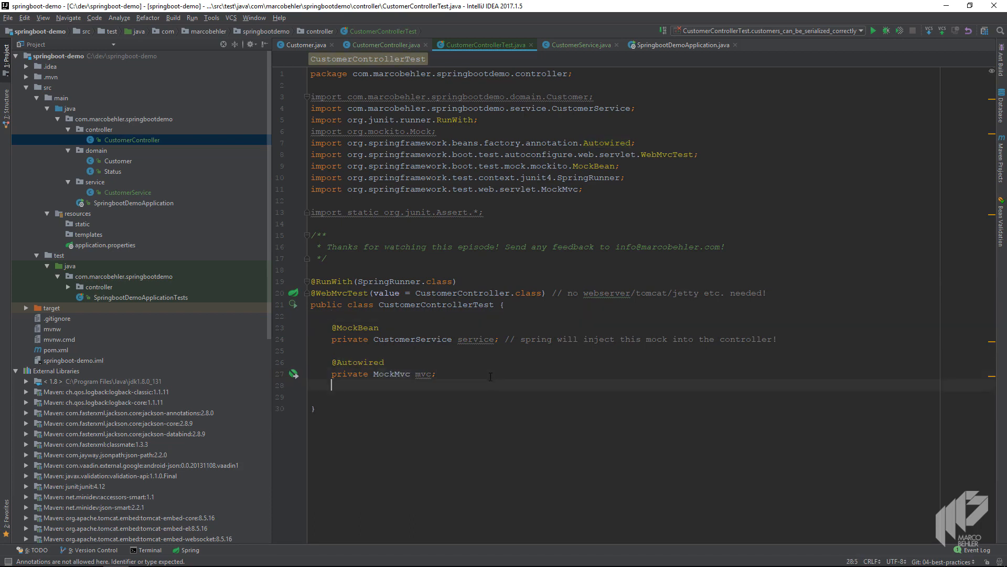
{"action": "key", "text": "alt+insert"}
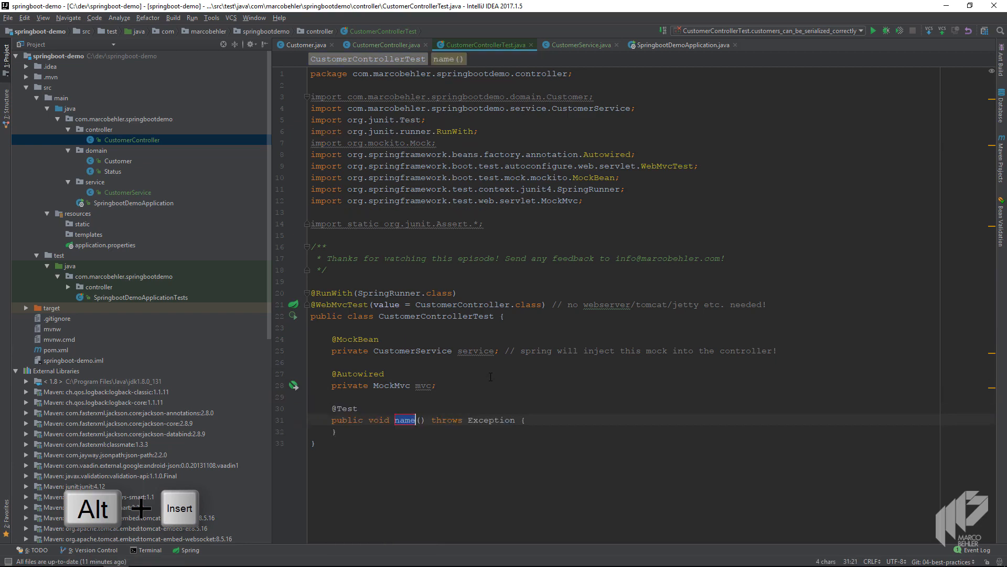
Step: Rename the test method and create a Customer with birthDate 2000-1-1
{"action": "type", "text": "customers_can_be_serialized_correctly"}
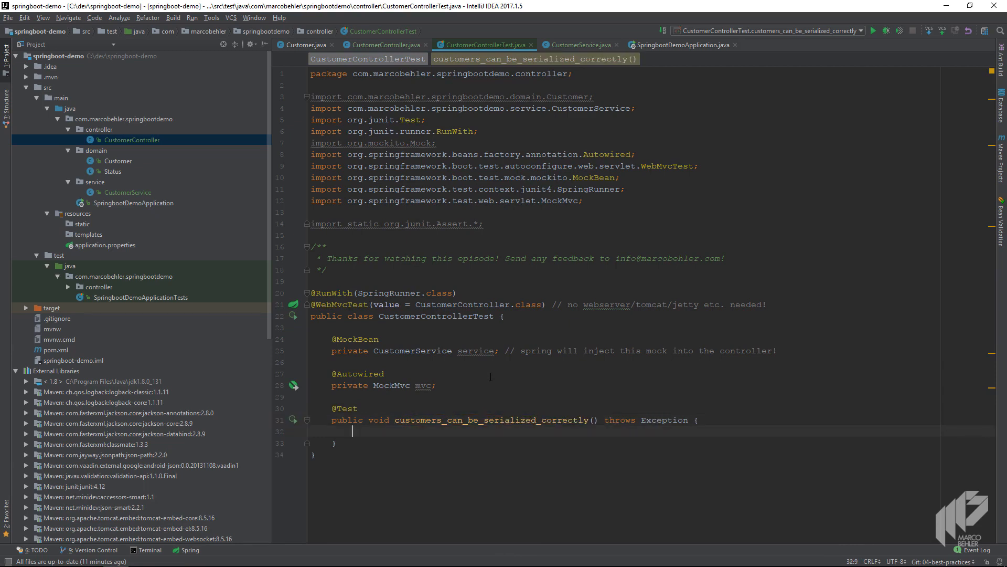
{"action": "type", "text": "new Customer()"}
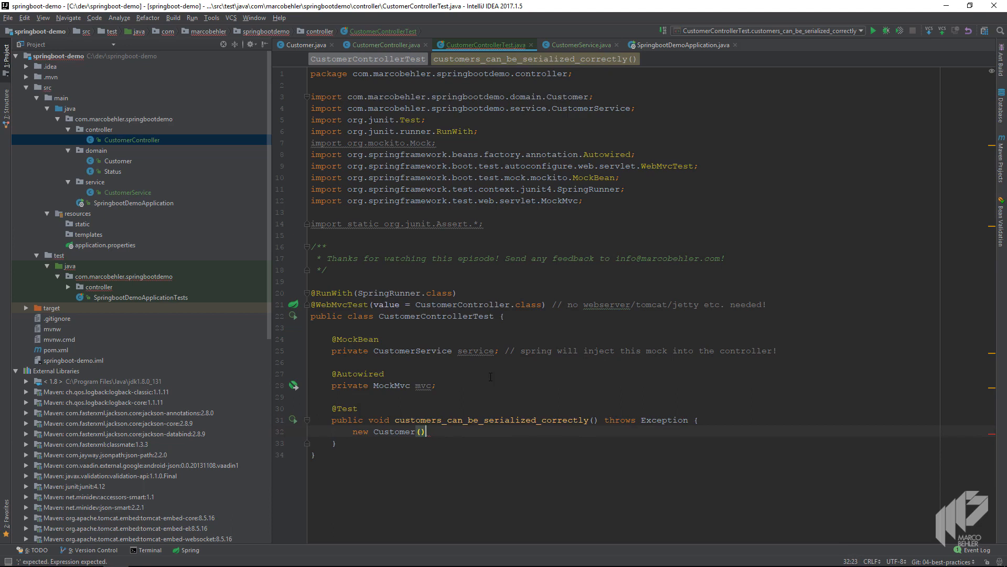
{"action": "type", "text": "Customer customer = new Customer();"}
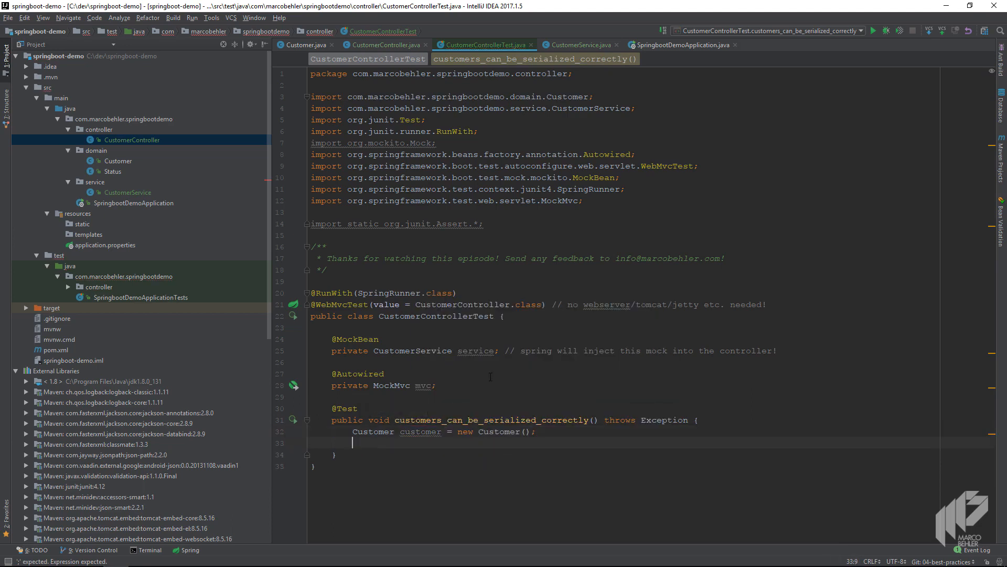
{"action": "type", "text": "cu"}
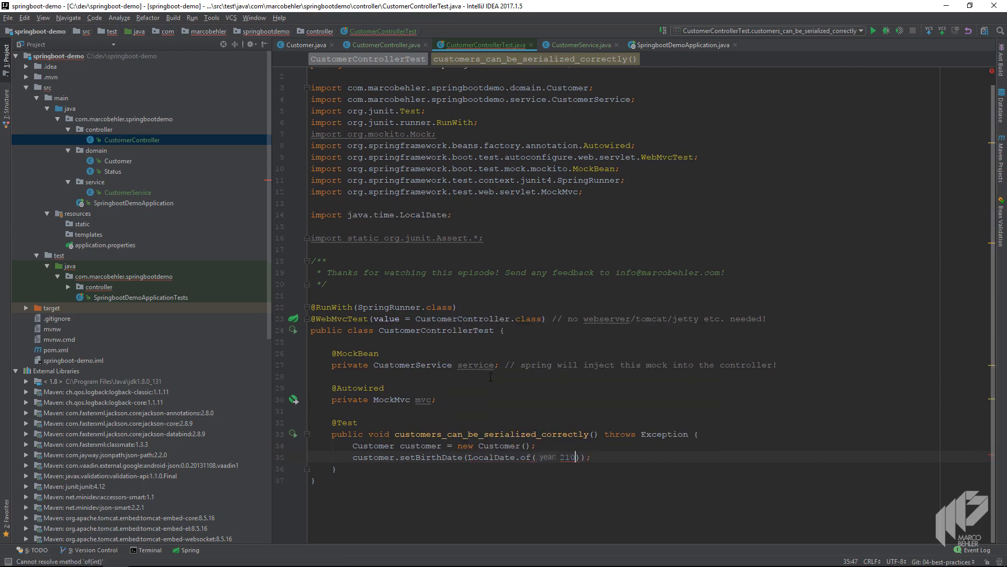
{"action": "type", "text": "2000, 1, 1"}
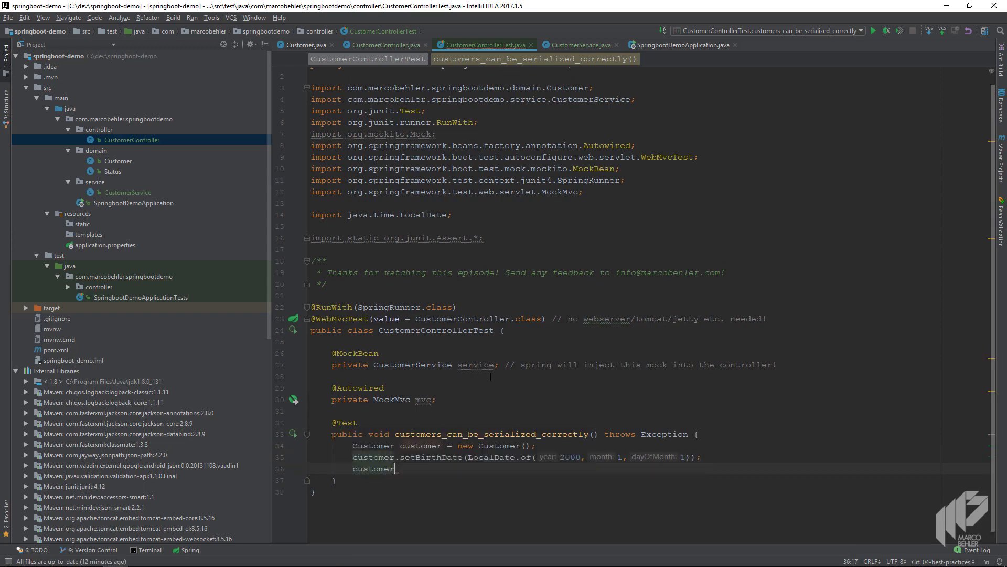
Step: Set the customer's firstName John, lastName Snow and status FRAUDSTER, then begin the given(service stub
{"action": "type", "text": ".setFirstName(\"John\");"}
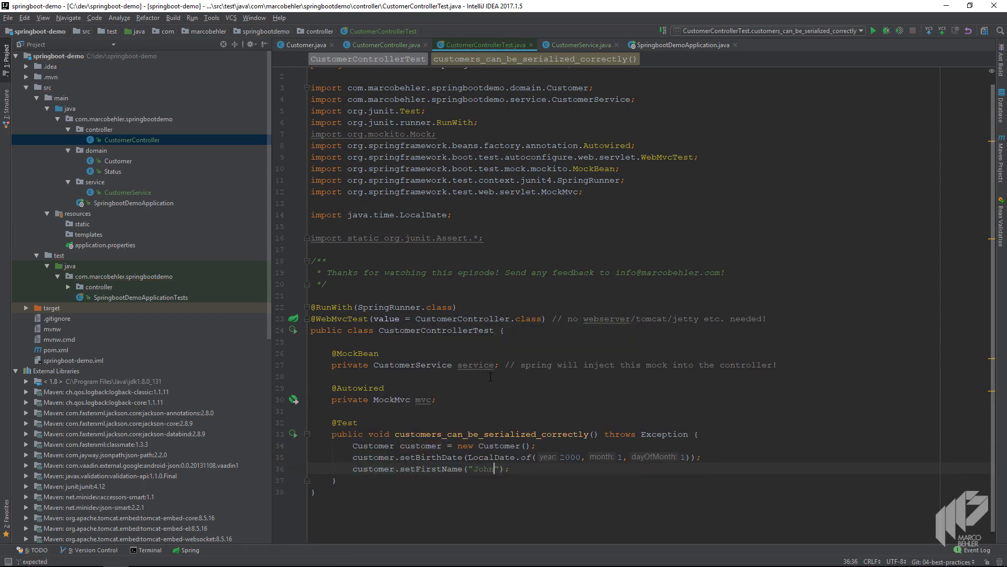
{"action": "type", "text": "customer.setLastName(\"Snow\");"}
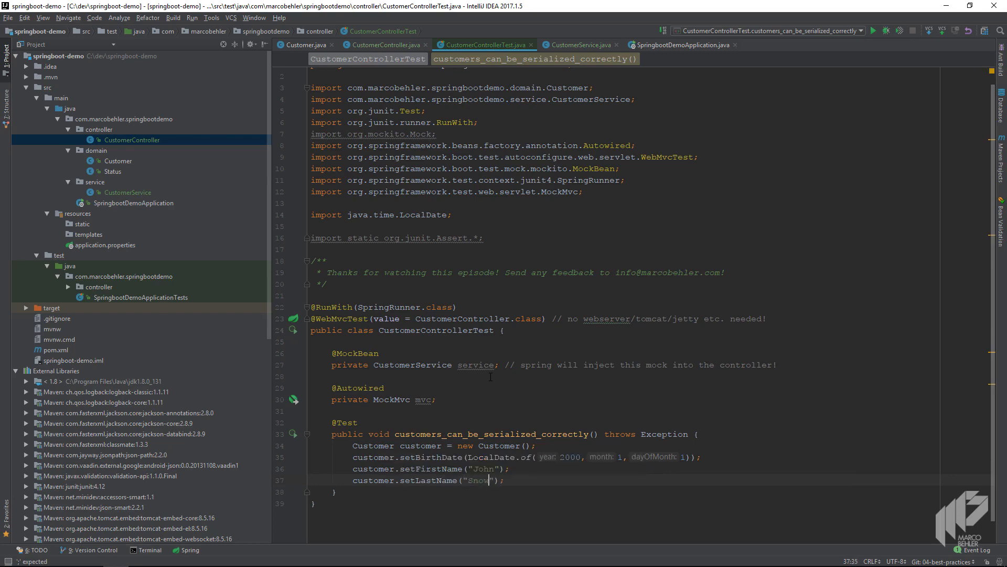
{"action": "type", "text": "customer.setStatus(Status.F);"}
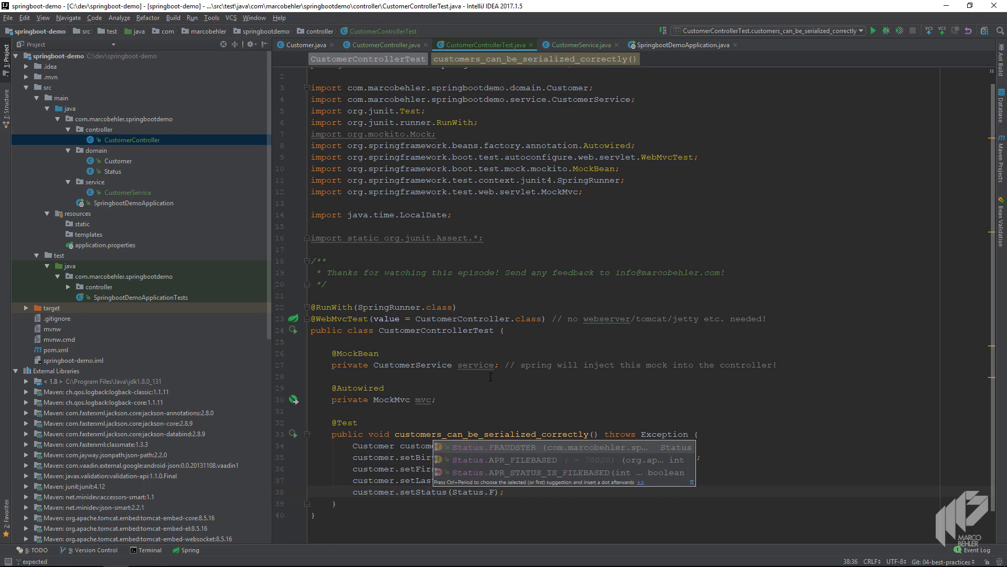
{"action": "left_click", "coordinate": [498, 447]}
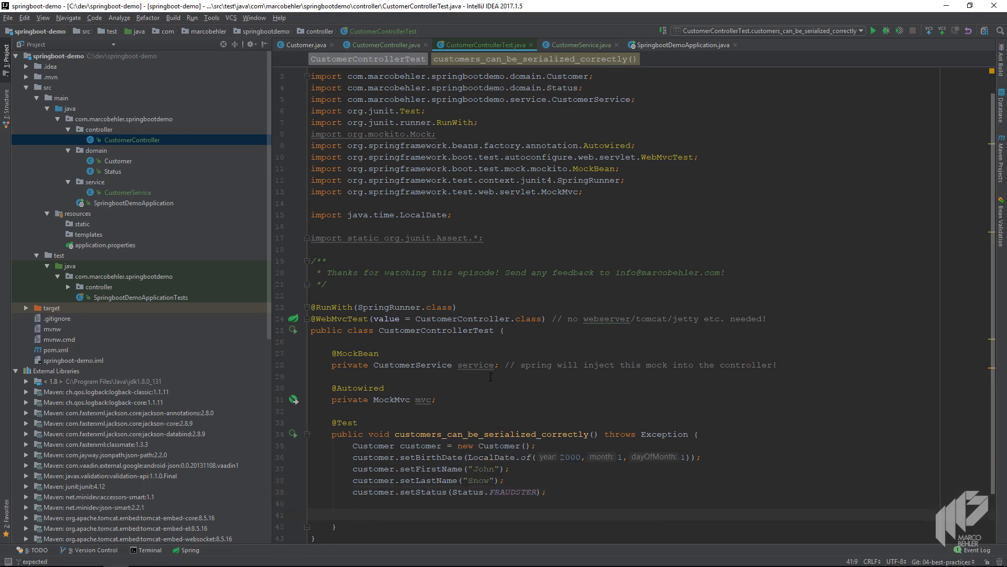
{"action": "type", "text": "given(service.findAllCustomers("}
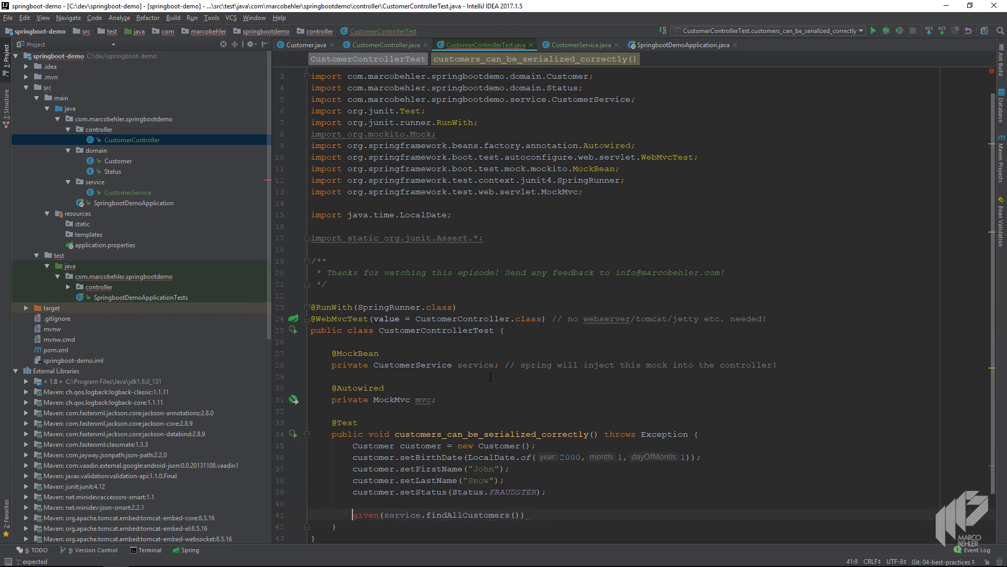
Step: Stub service.findAllCustomers() to willReturn Arrays.asList(customer), importing given and Arrays
{"action": "type", "text": "."}
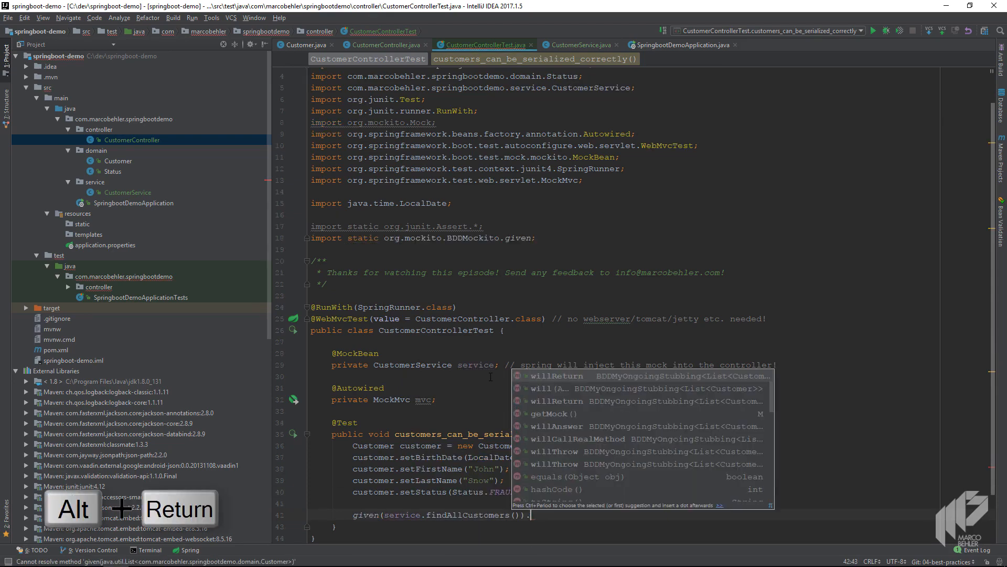
{"action": "left_click", "coordinate": [556, 375]}
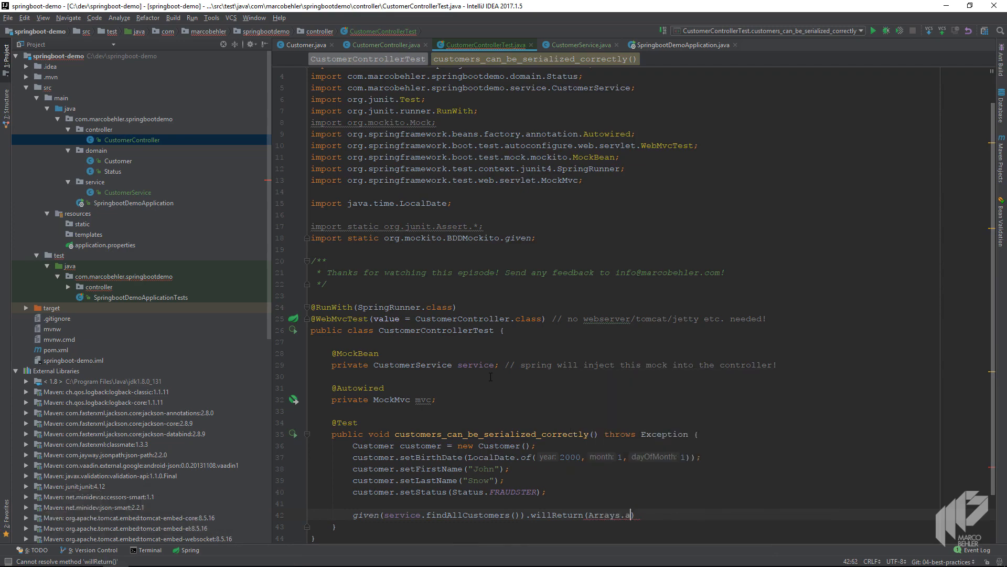
{"action": "type", "text": "sList(customer)"}
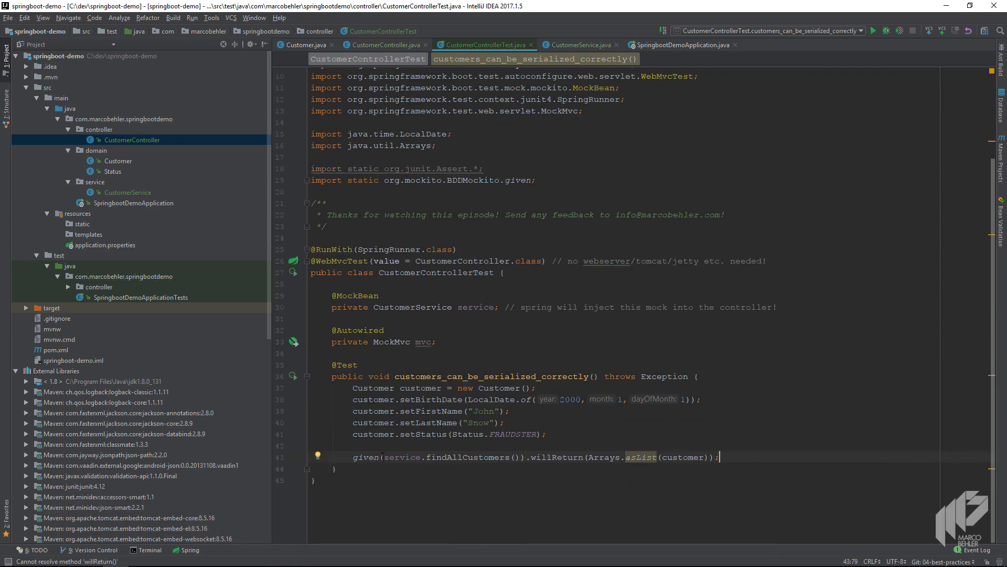
{"action": "double_click", "coordinate": [437, 456]}
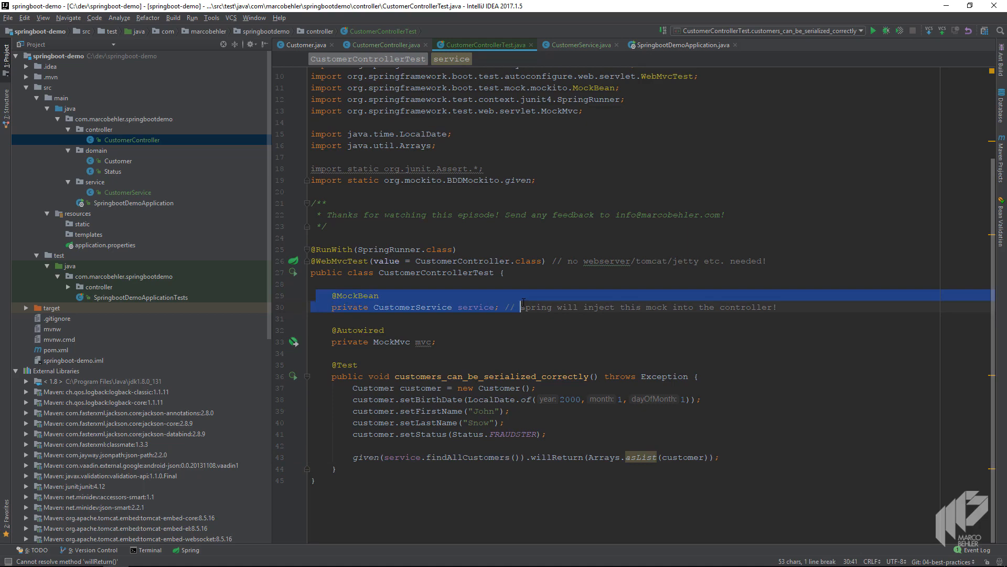
{"action": "left_click", "coordinate": [383, 45]}
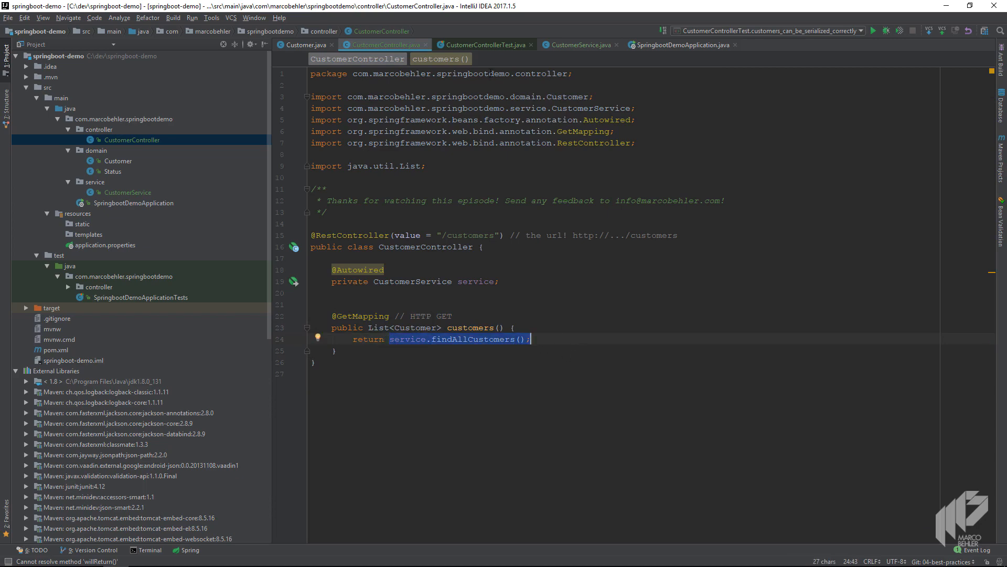
{"action": "left_click", "coordinate": [483, 45]}
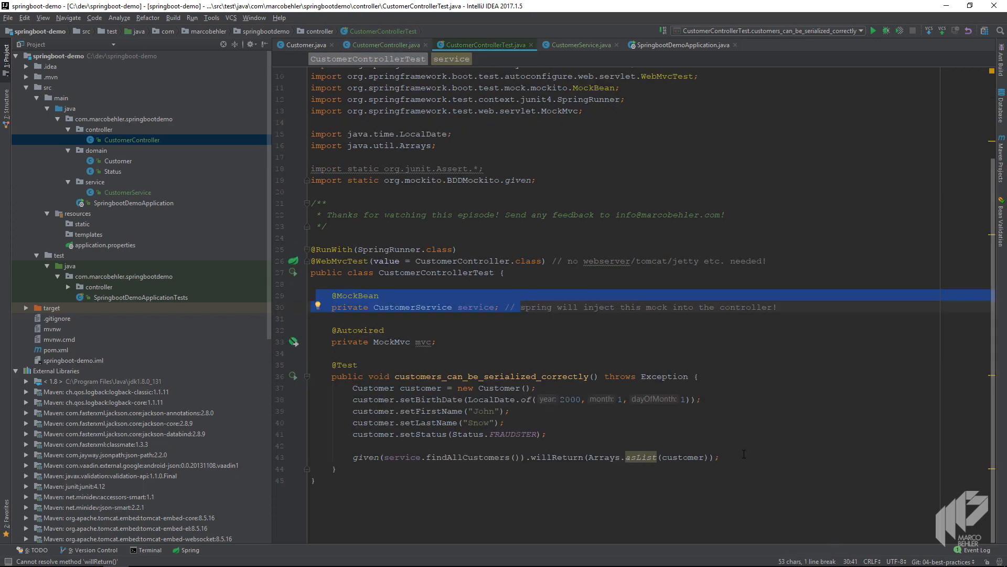
{"action": "left_click", "coordinate": [722, 456]}
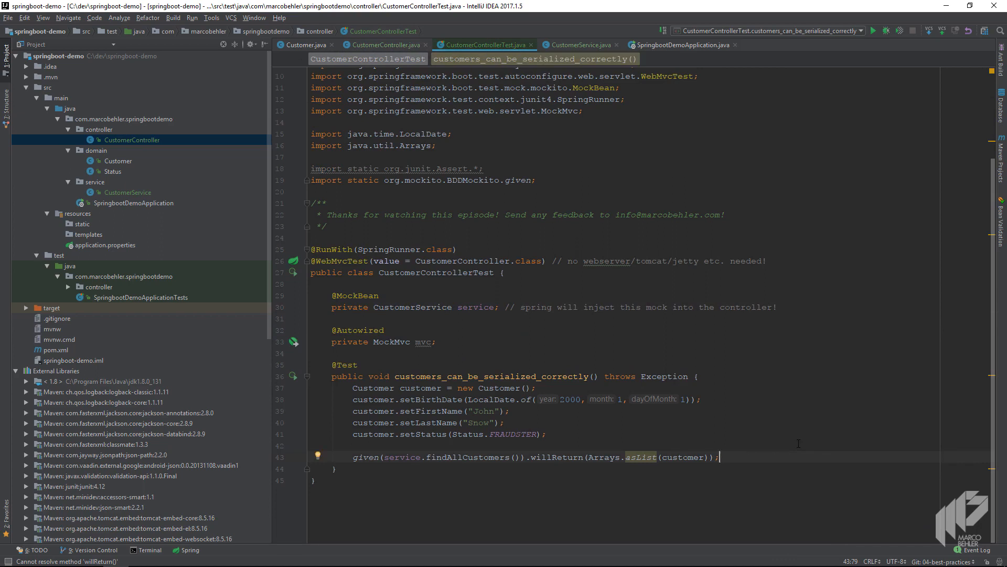
{"action": "key", "text": "enter"}
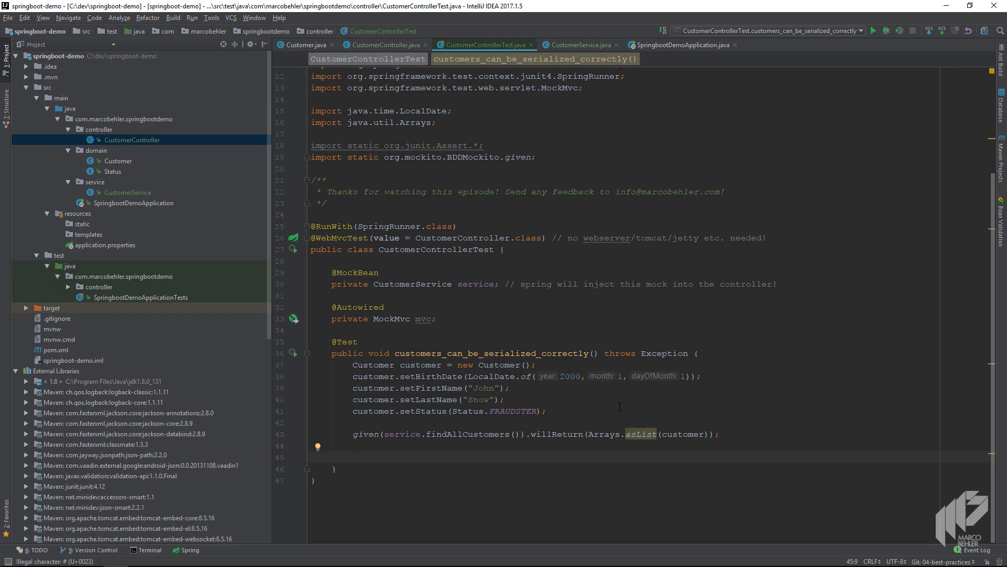
Step: Perform a GET on "/customers" with mvc, accepting MediaType JSON
{"action": "type", "text": "m"}
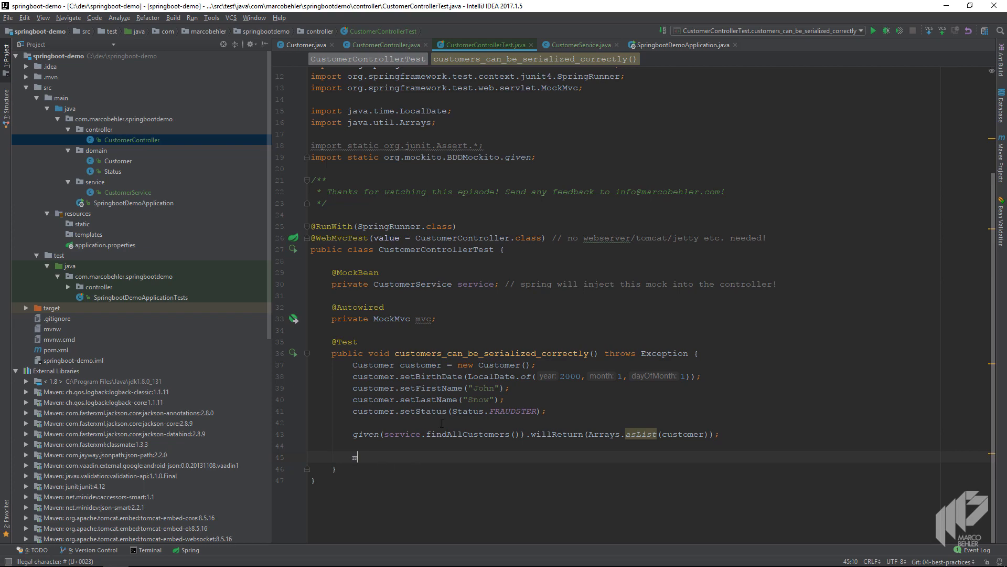
{"action": "type", "text": "vc.perform("}
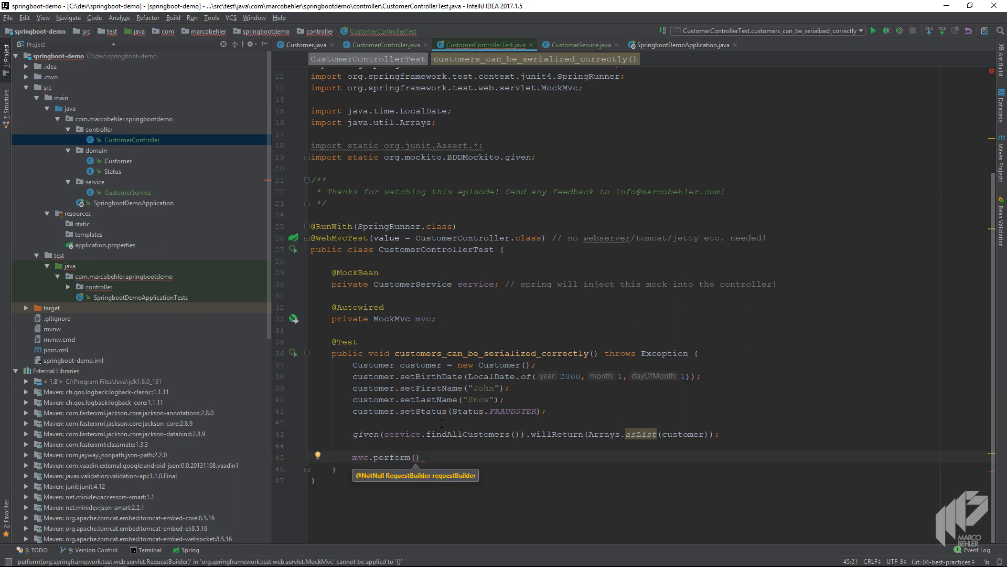
{"action": "type", "text": "get(\"\")"}
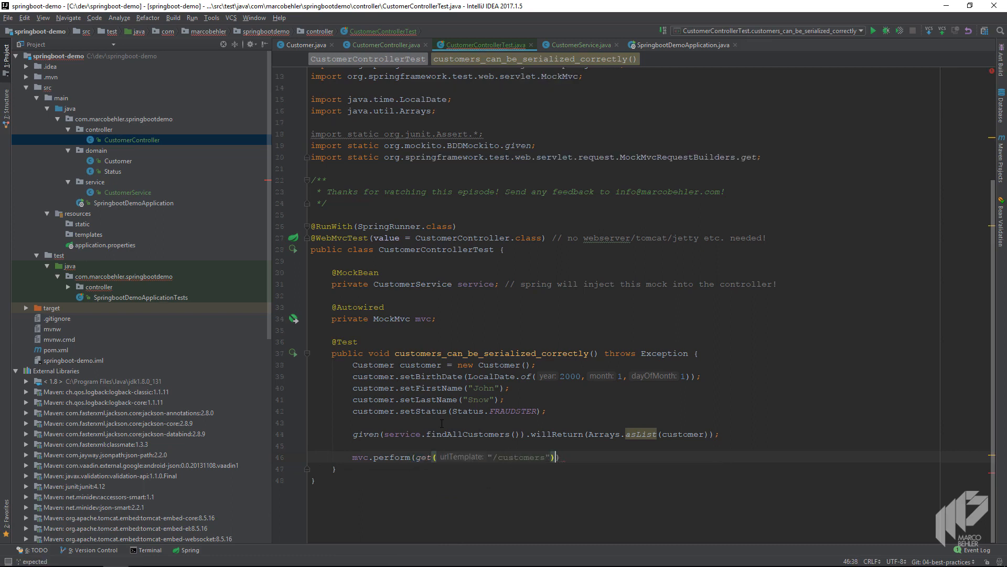
{"action": "type", "text": ".accept(MediaType.APPLICATION_JSON_UTF8"}
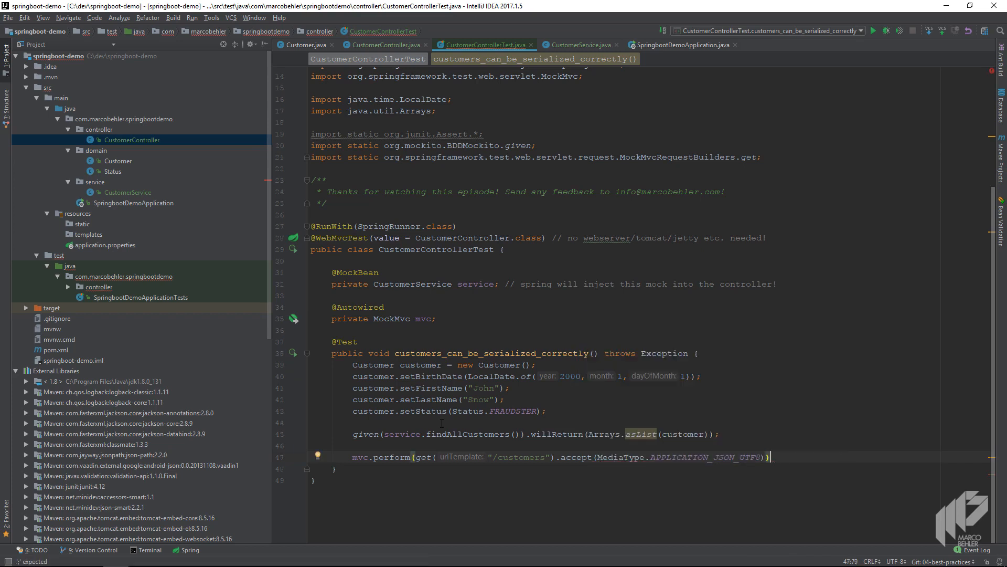
Step: Expect status().isOk() and add an andExpect(content().json("")) check
{"action": "type", "text": ".andExpect(status("}
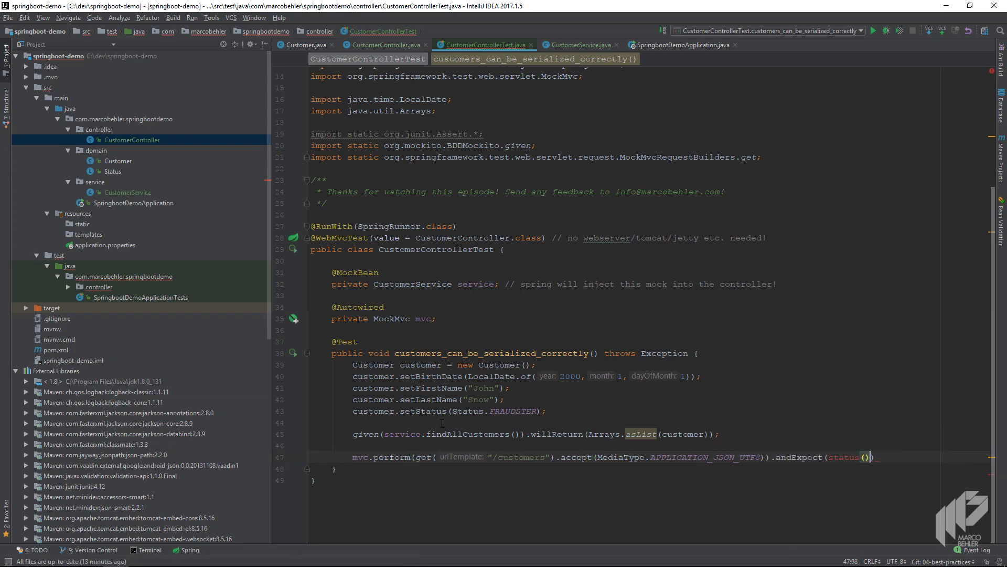
{"action": "type", "text": ".isOk("}
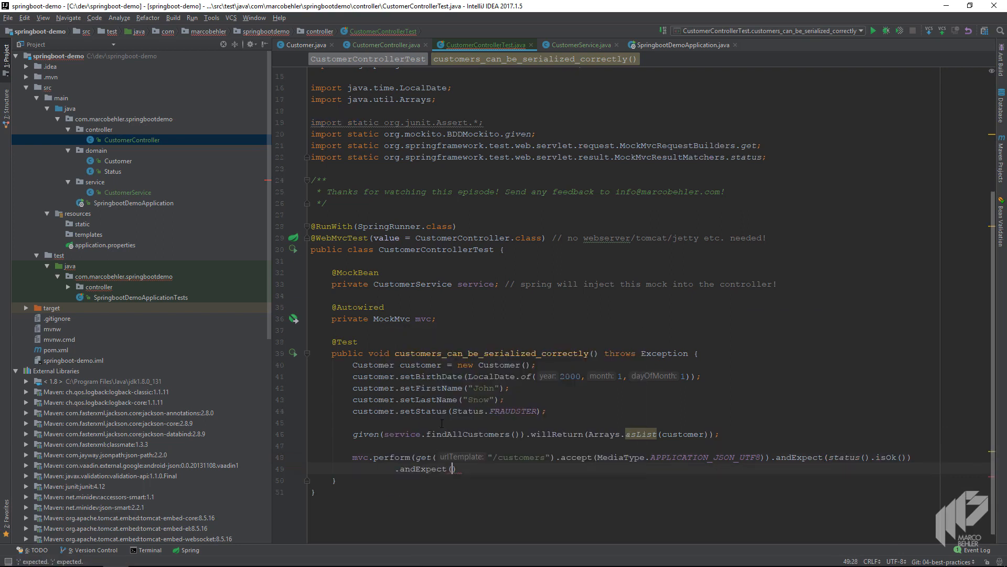
{"action": "type", "text": "conte"}
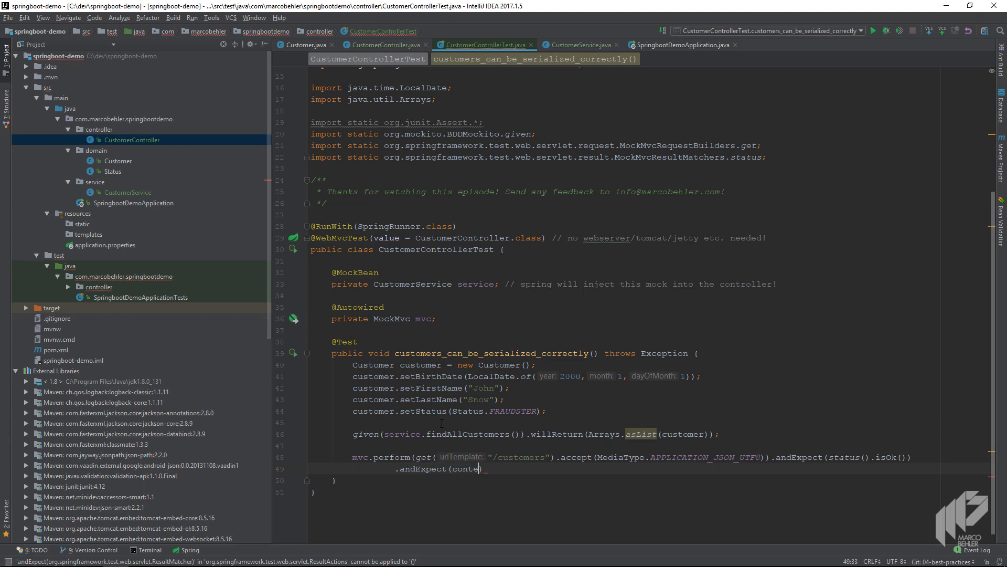
{"action": "type", "text": "nt().json(\""}
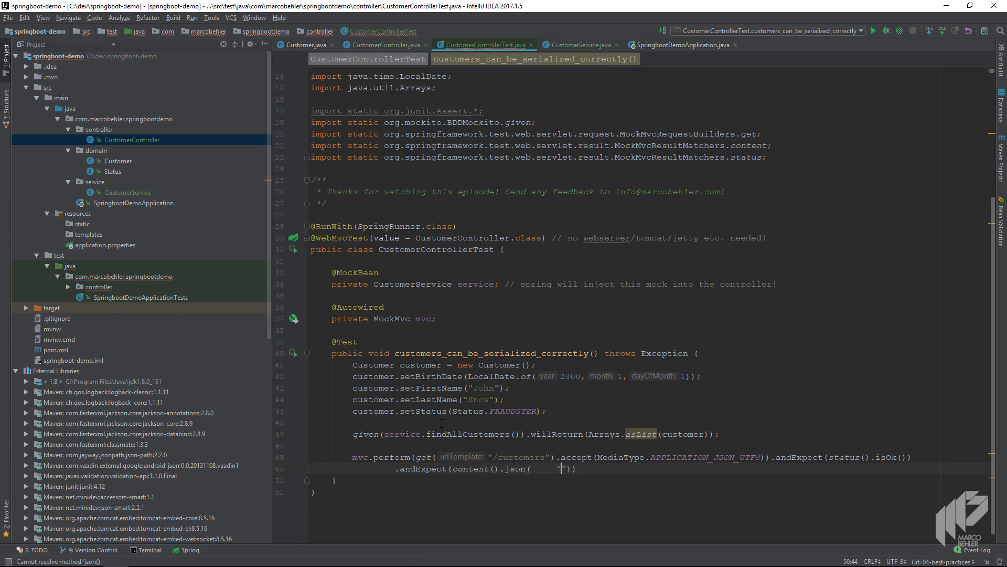
Step: Edit the JSON fragment and write firstName John, lastName Snow, status FRAUDSTER
{"action": "key", "text": "Alt+Return"}
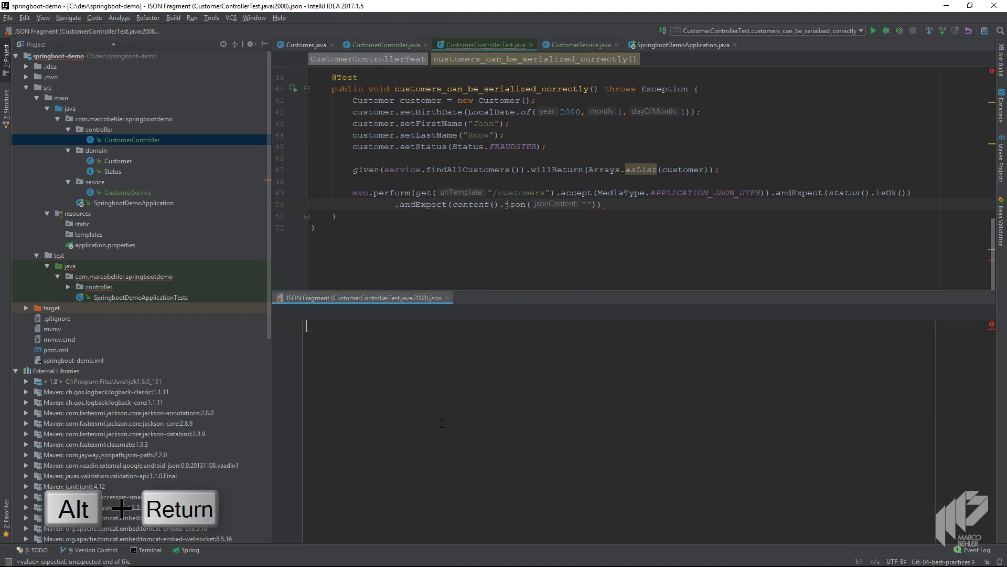
{"action": "key", "text": "Alt+Return"}
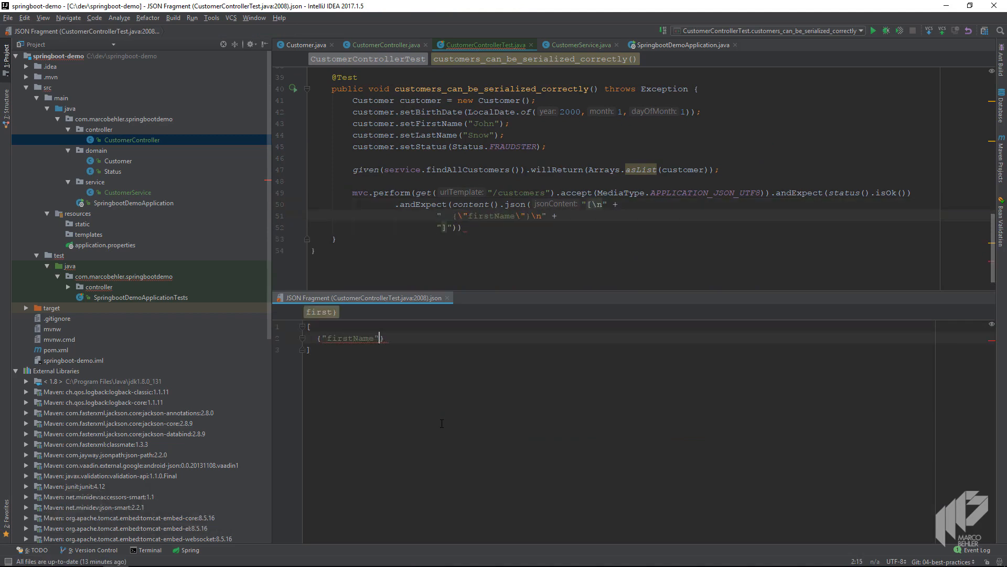
{"action": "type", "text": ": \"J"}
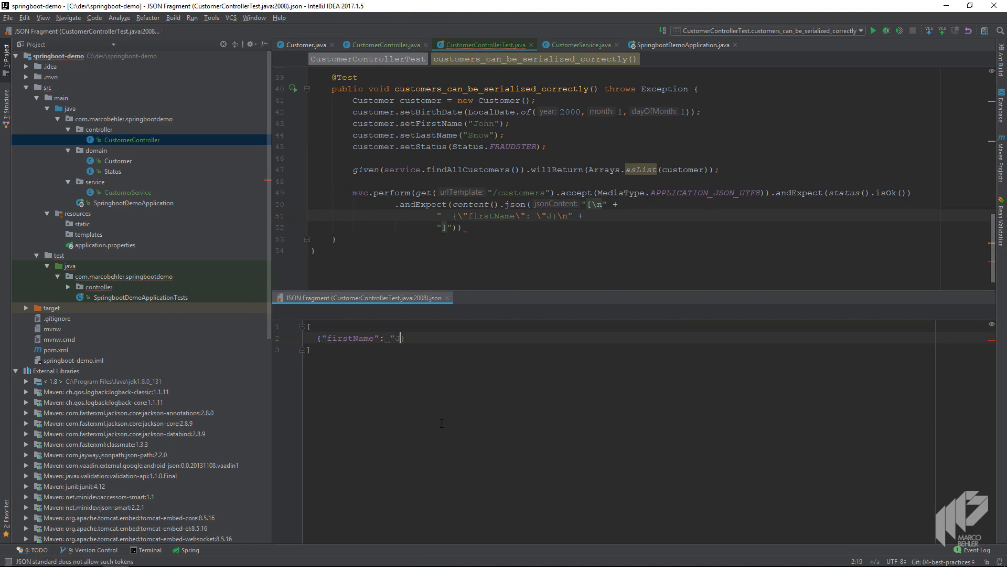
{"action": "type", "text": "ohjn"}
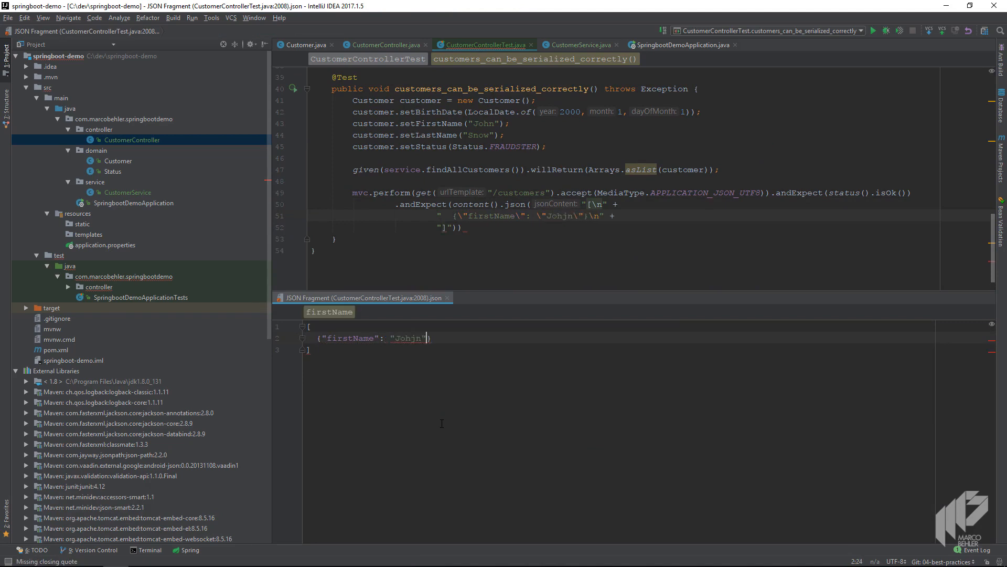
{"action": "type", "text": ", \"lastName\": \"S"}
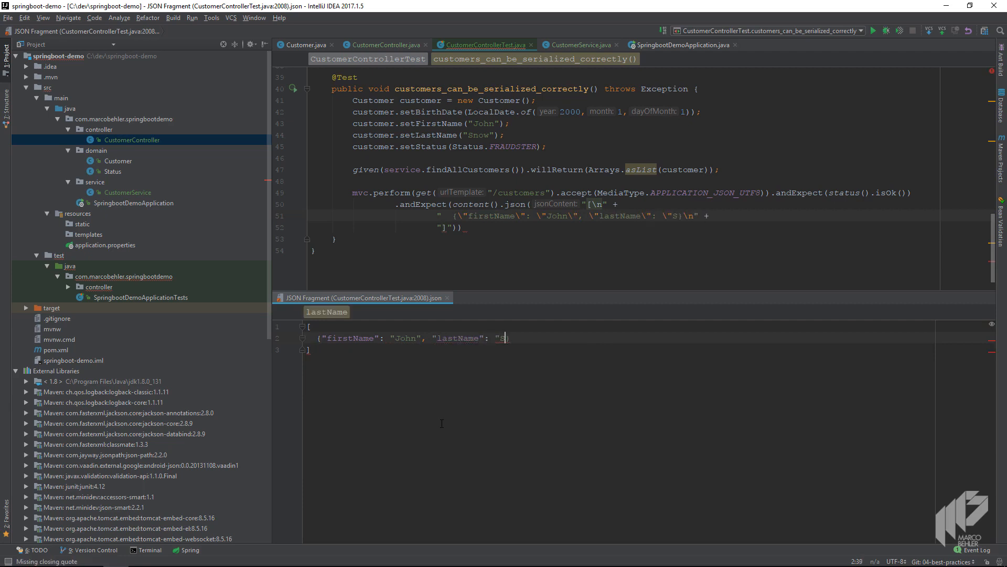
{"action": "type", "text": "now\", sta"}
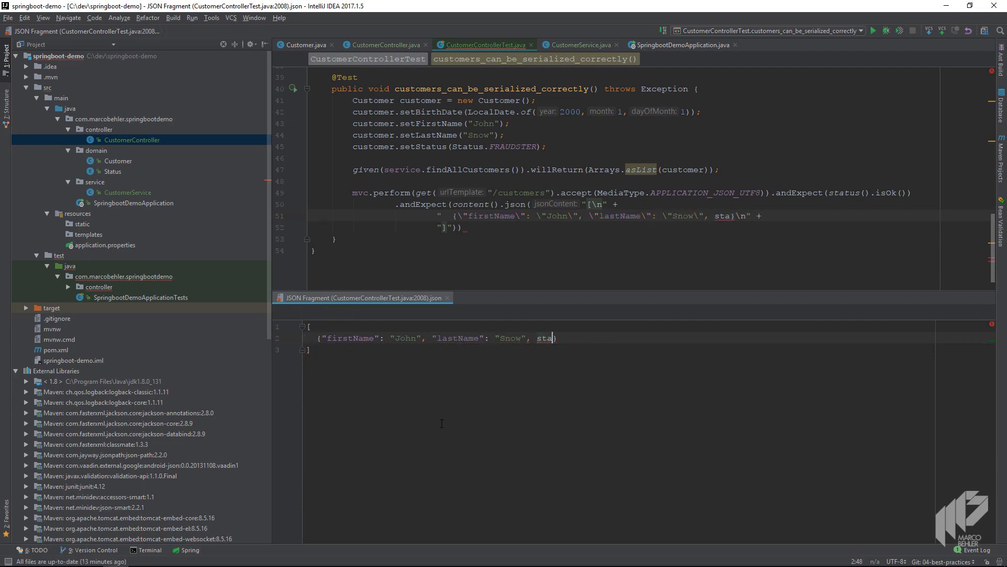
{"action": "type", "text": "tus\": F"}
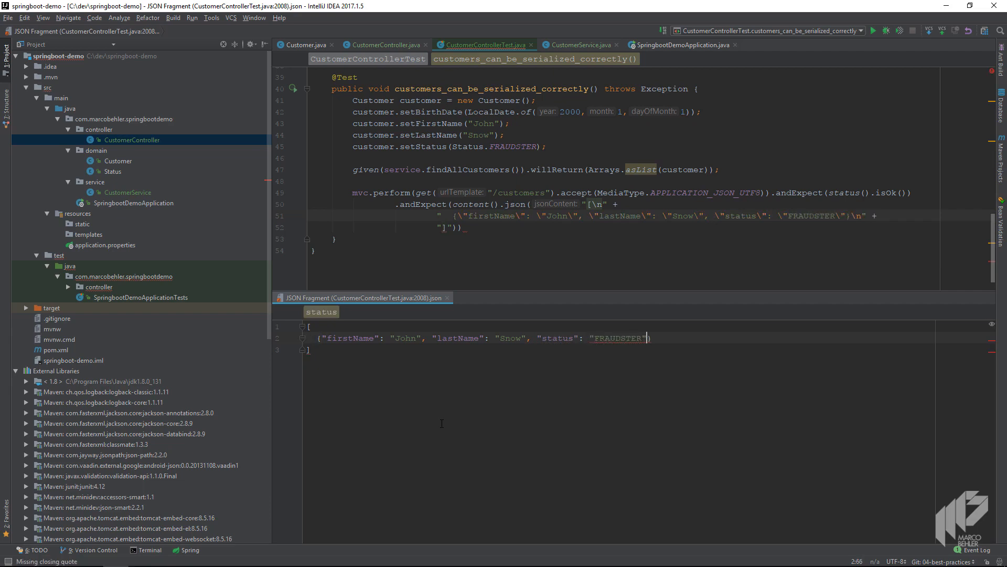
Step: Add birthDate "01.01.2000" to the expected customer JSON
{"action": "type", "text": ", \"birthDate"}
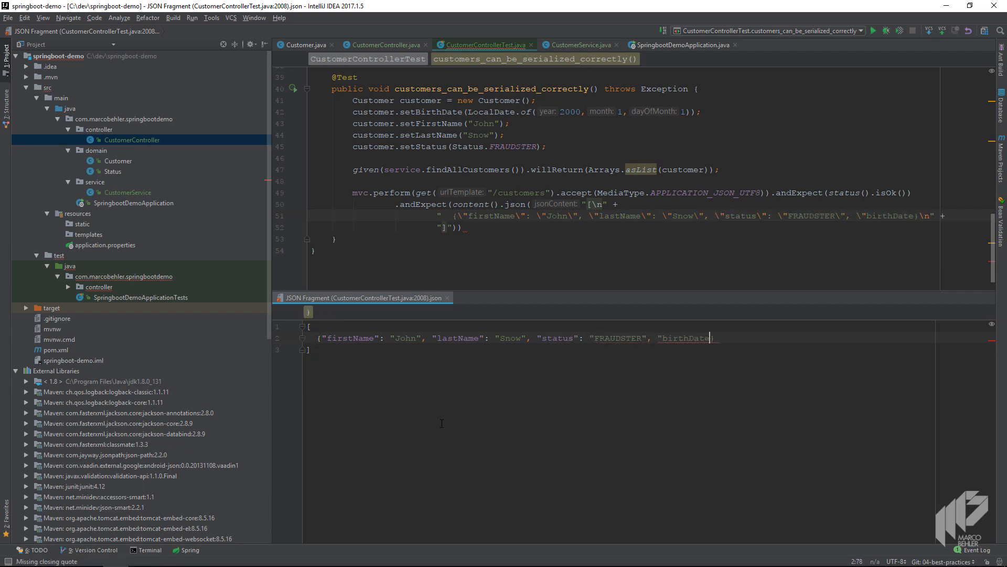
{"action": "type", "text": ": \""}
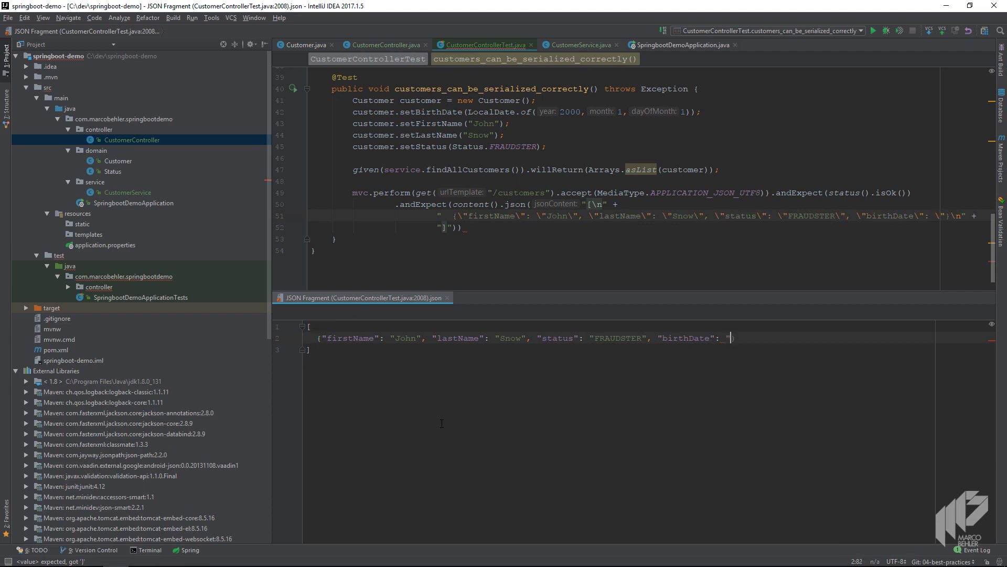
{"action": "type", "text": "01.01.2000\""}
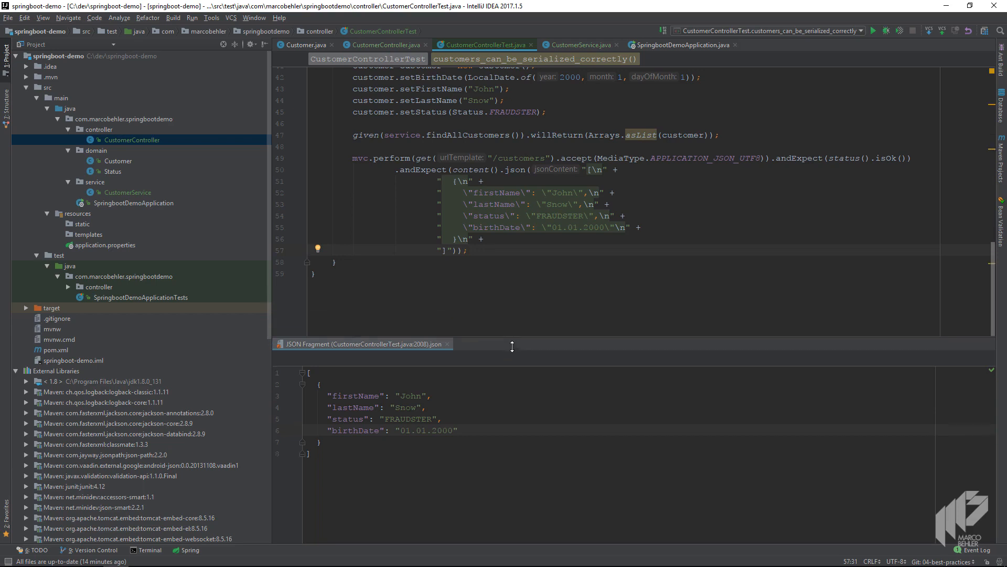
Step: Run the serialization test and see it fail with birthDate rendered as a nested object
{"action": "scroll", "scroll_direction": "up", "scroll_amount": 3}
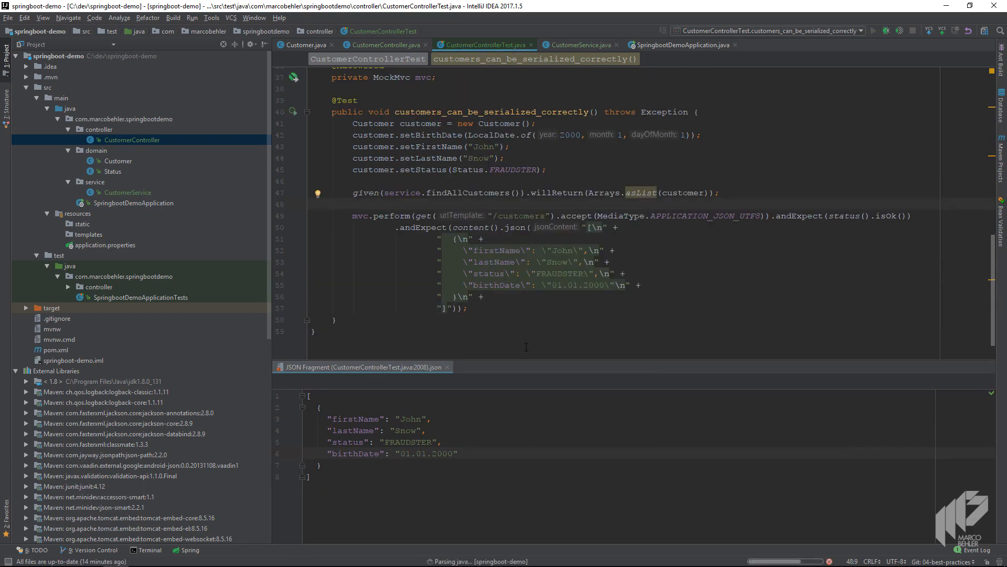
{"action": "left_click", "coordinate": [872, 30]}
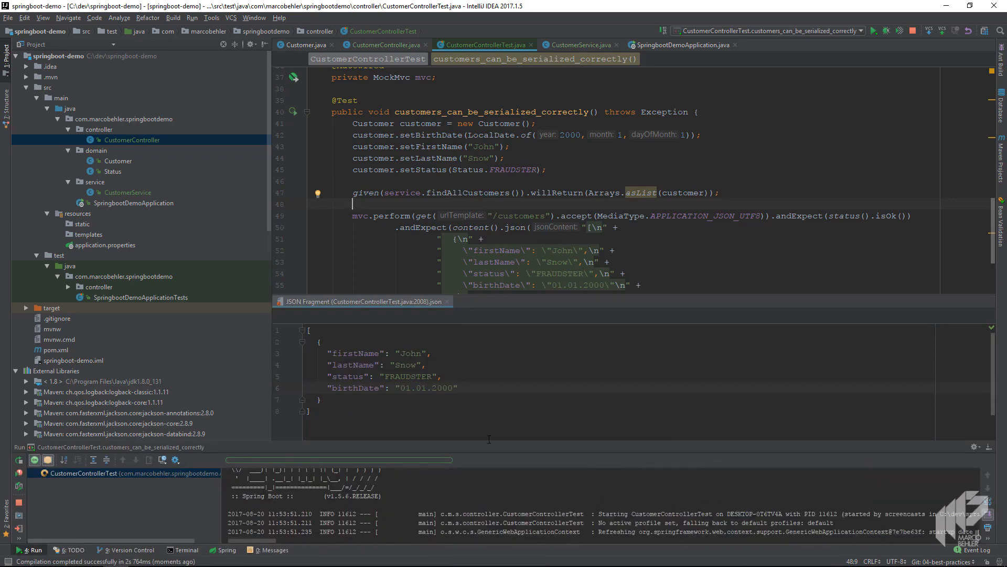
{"action": "left_click", "coordinate": [875, 30]}
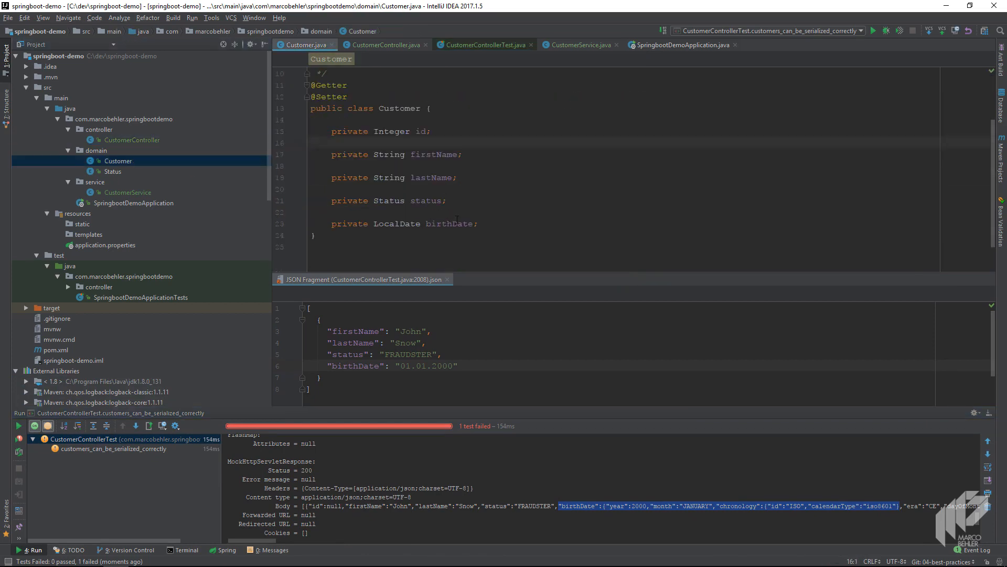
{"action": "type", "text": "@JsonFormat(shape = JsonFormat.Shape.STRING"}
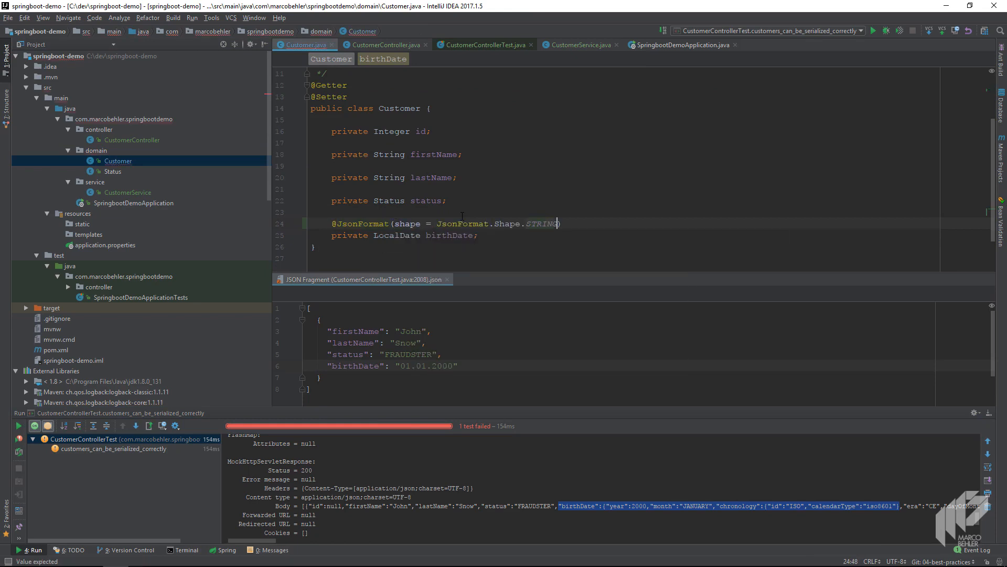
{"action": "type", "text": ", pattern ="}
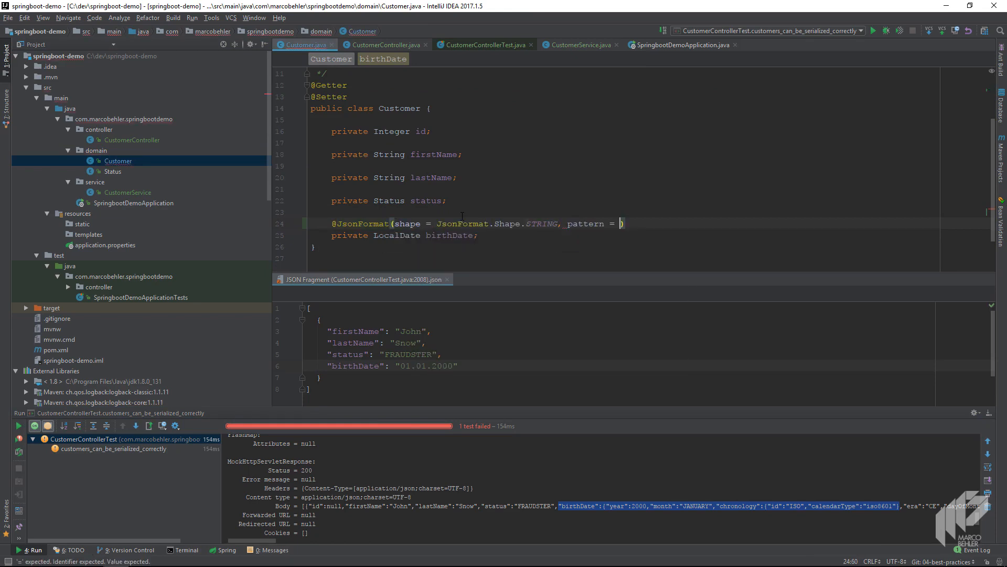
{"action": "type", "text": "dd.MM.\""}
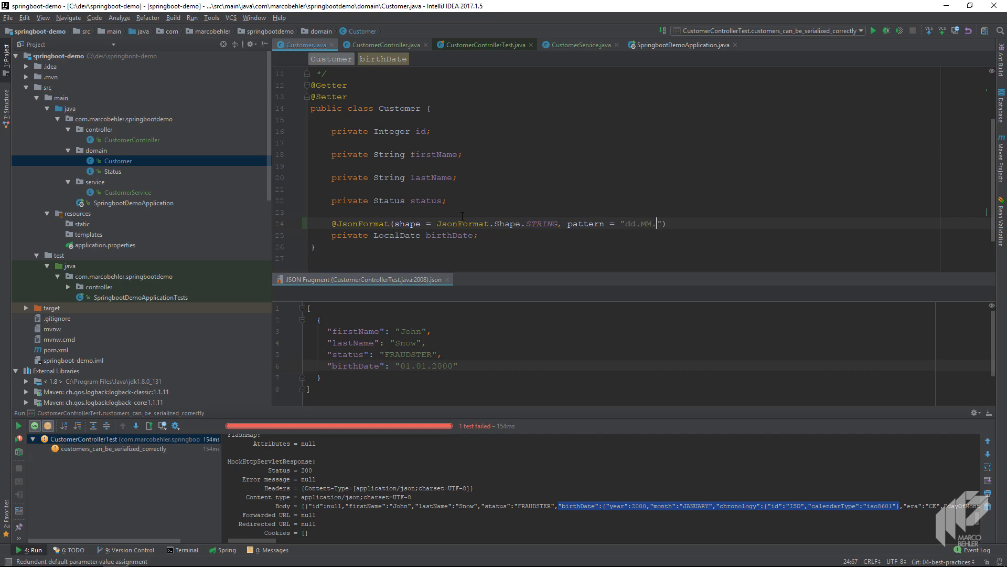
{"action": "type", "text": "yyyy"}
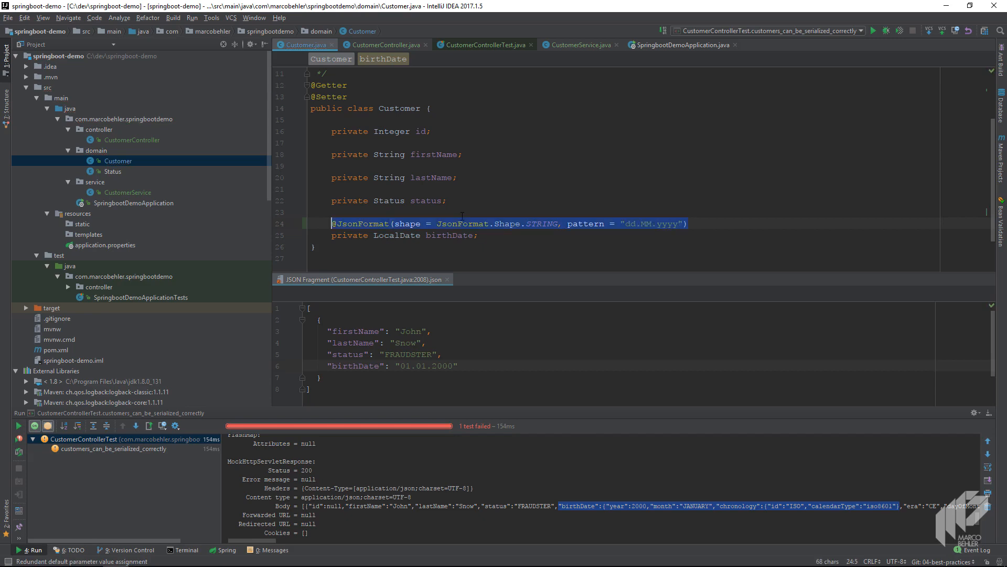
{"action": "left_click", "coordinate": [54, 349]}
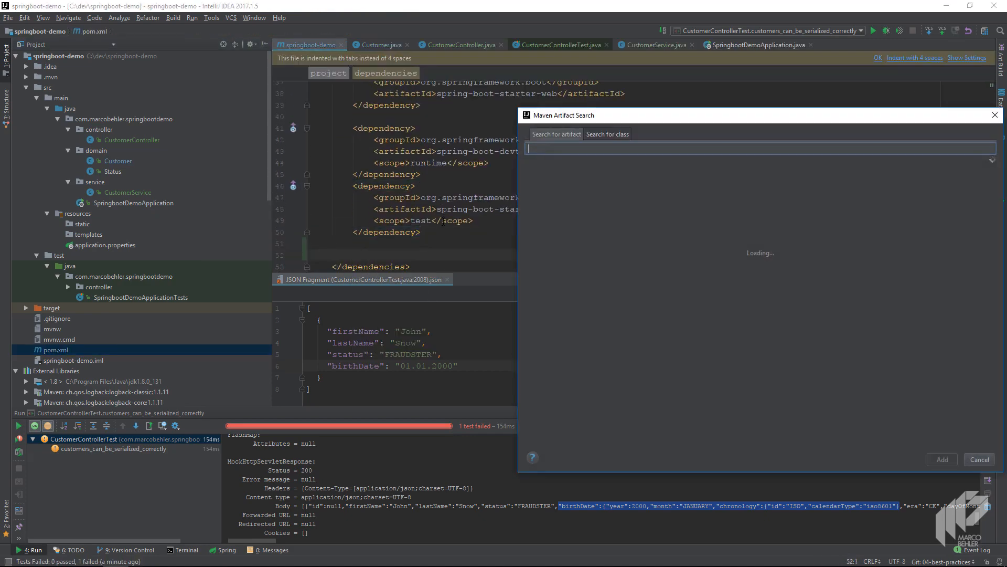
Step: Search Maven artifacts for jackson j and add the jackson-datatype-jsr310 dependency
{"action": "type", "text": "jackson jsr"}
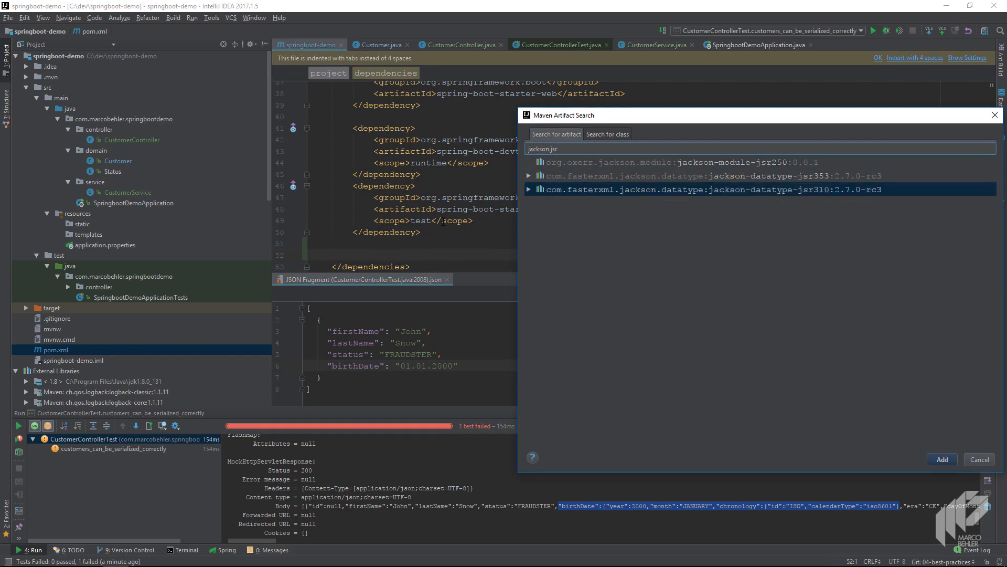
{"action": "left_click", "coordinate": [529, 189]}
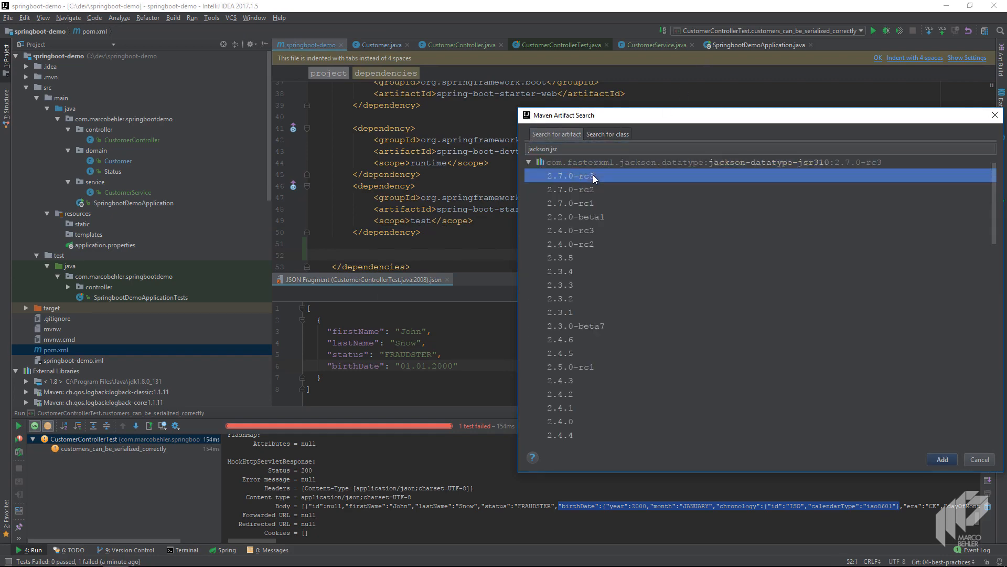
{"action": "left_click", "coordinate": [941, 458]}
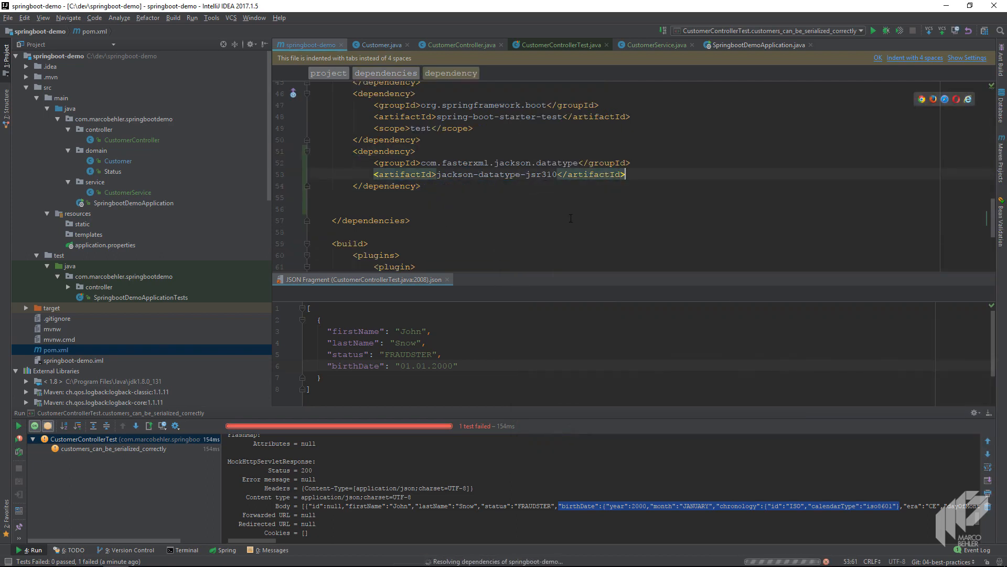
{"action": "mouse_move", "coordinate": [556, 72]}
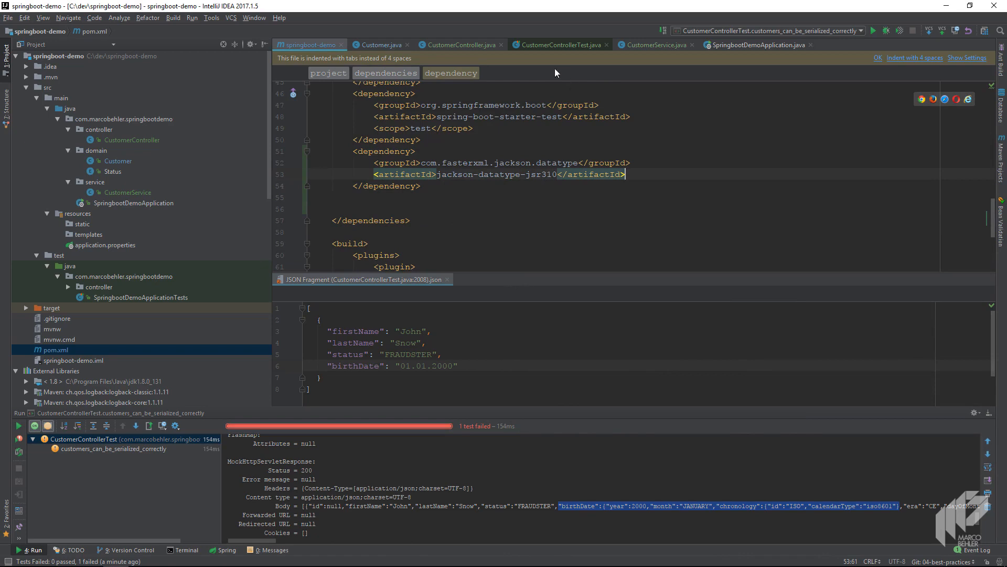
Step: Return to CustomerControllerTest and rerun the test, which now passes
{"action": "left_click", "coordinate": [558, 44]}
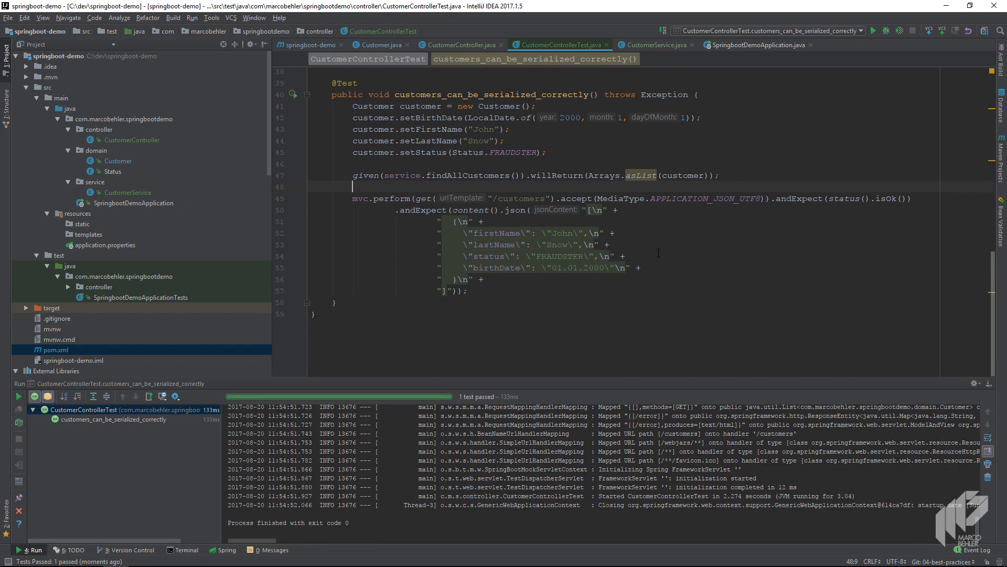
{"action": "left_click", "coordinate": [623, 256]}
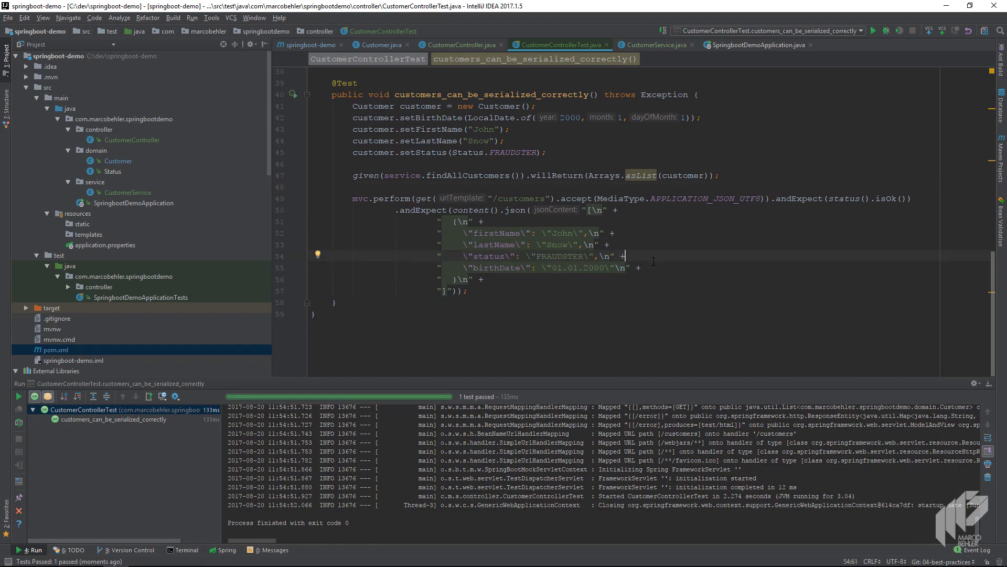
{"action": "scroll", "scroll_direction": "up", "scroll_amount": 3}
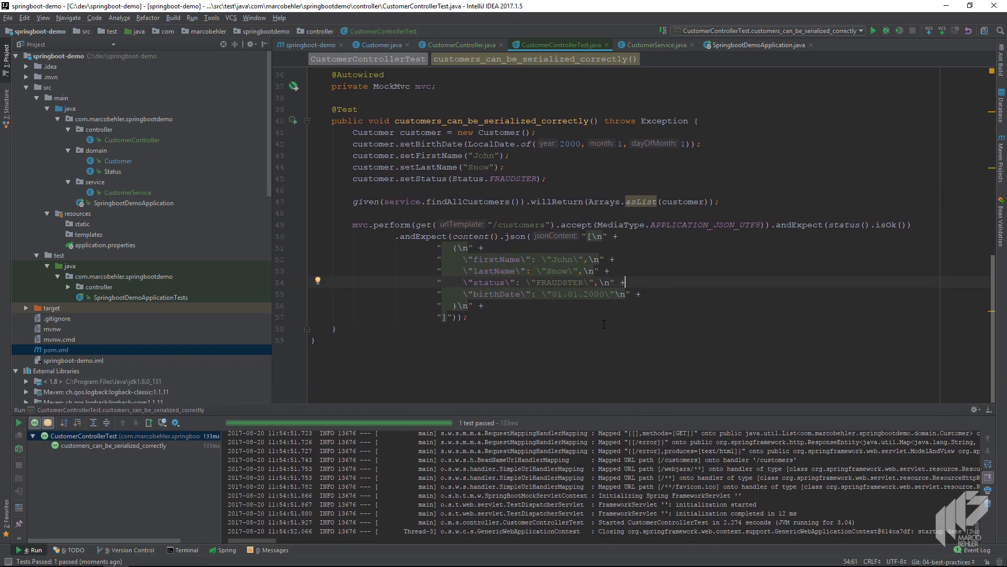